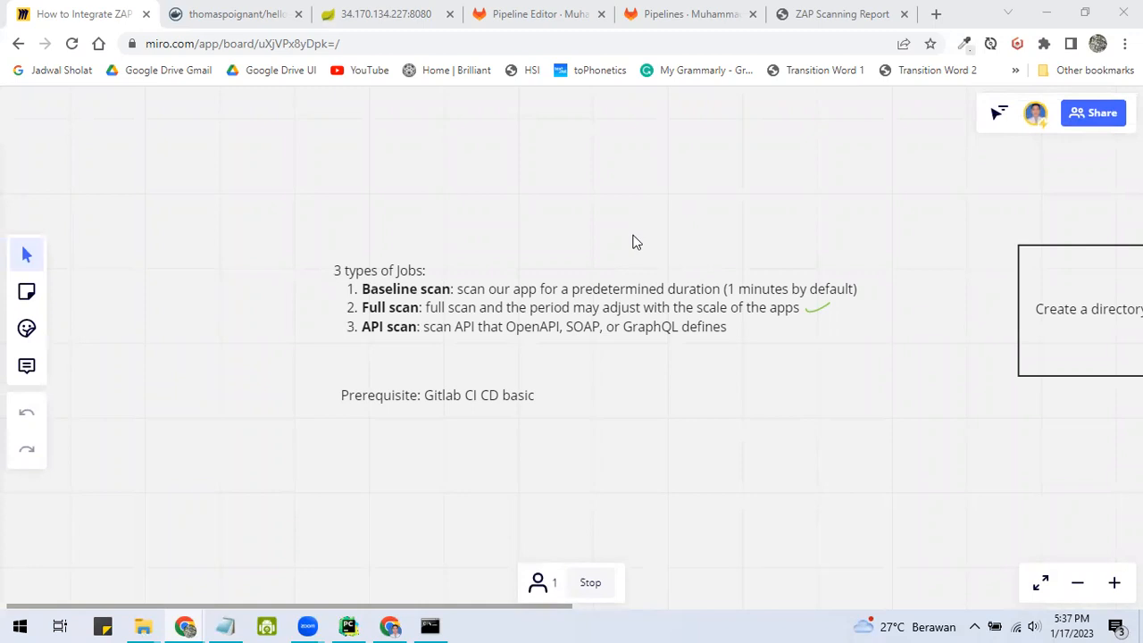
{"action": "mouse_move", "coordinate": [407, 300]}
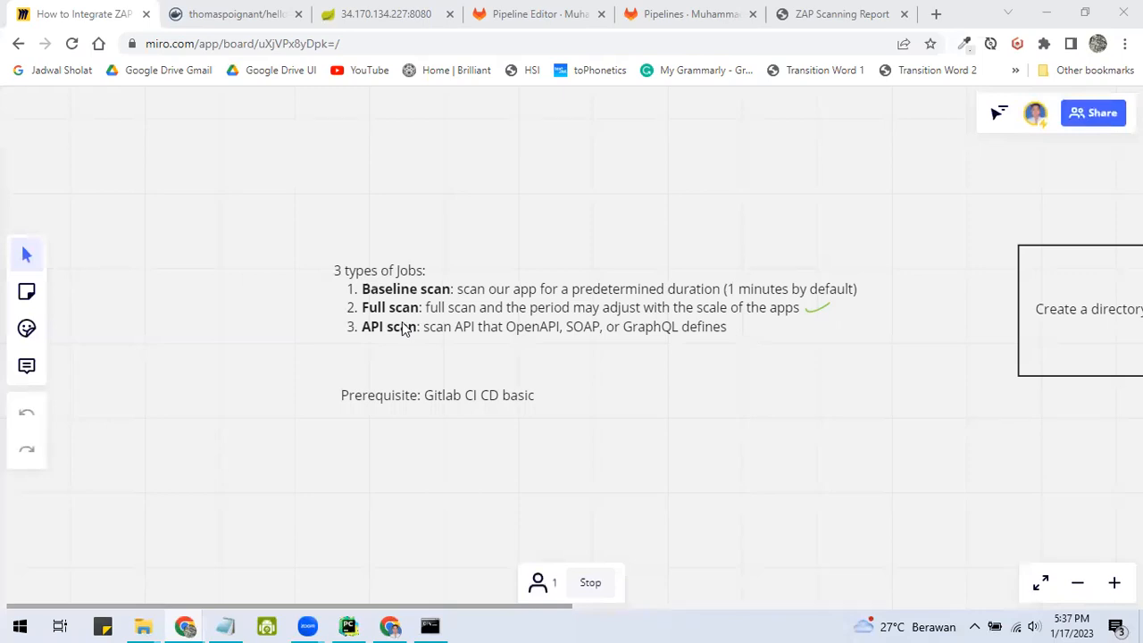
{"action": "mouse_move", "coordinate": [460, 297]}
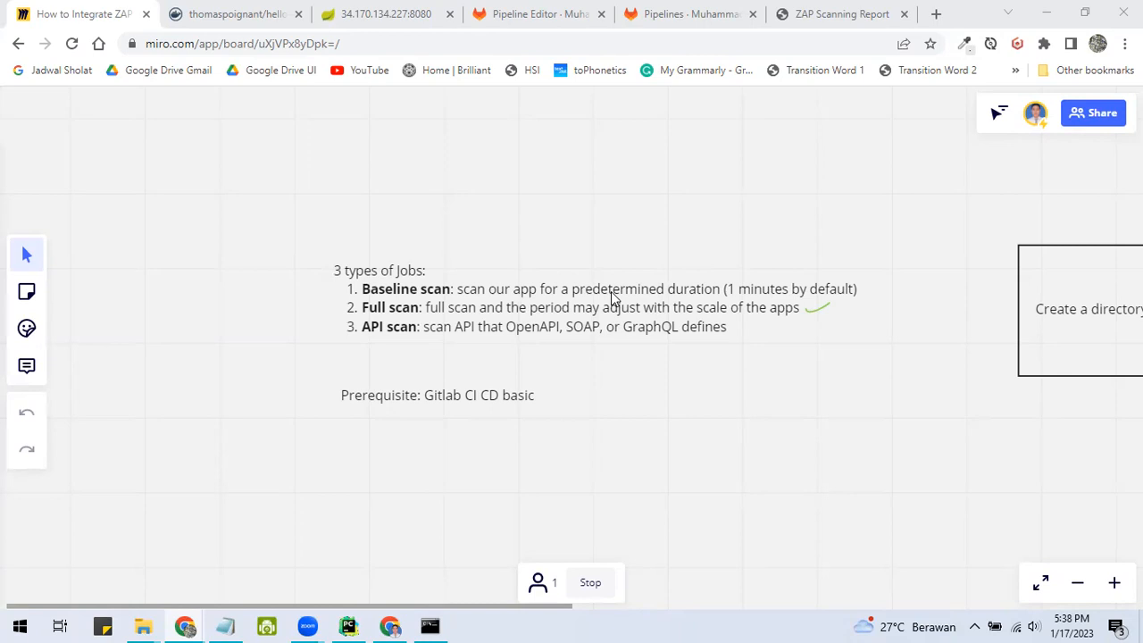
{"action": "mouse_move", "coordinate": [671, 293]}
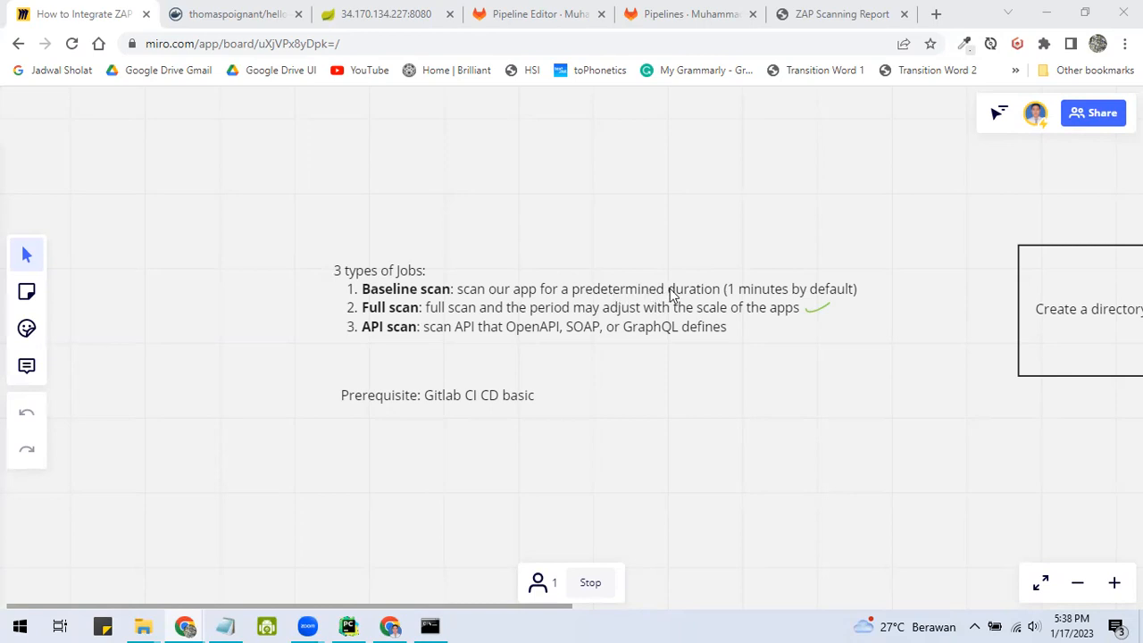
{"action": "mouse_move", "coordinate": [805, 299]}
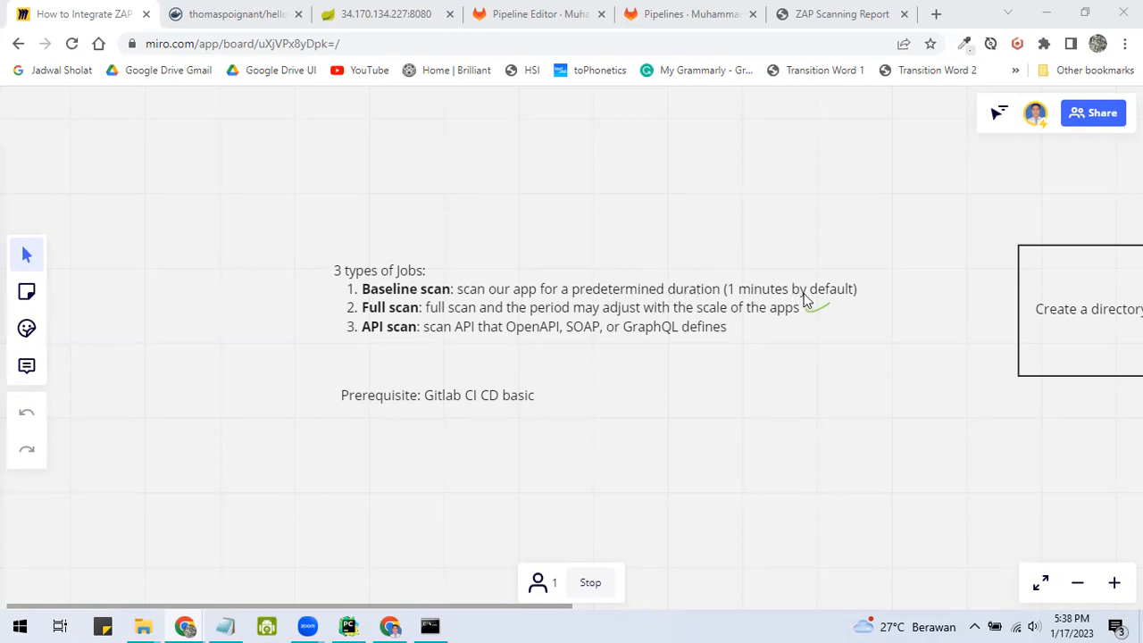
{"action": "mouse_move", "coordinate": [561, 330]}
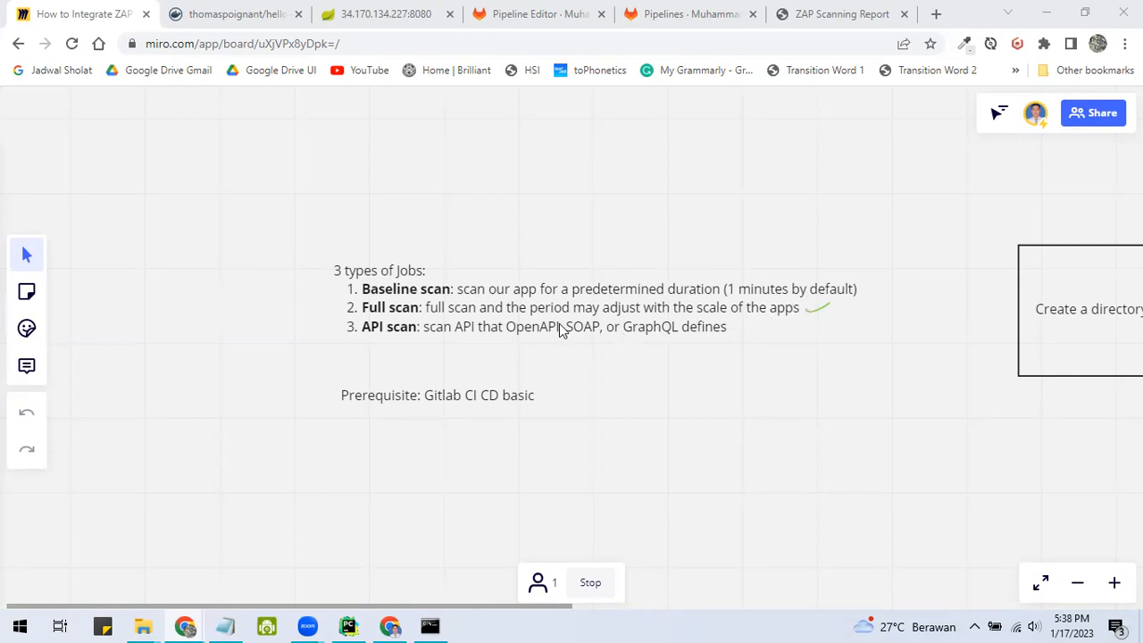
{"action": "mouse_move", "coordinate": [446, 314]}
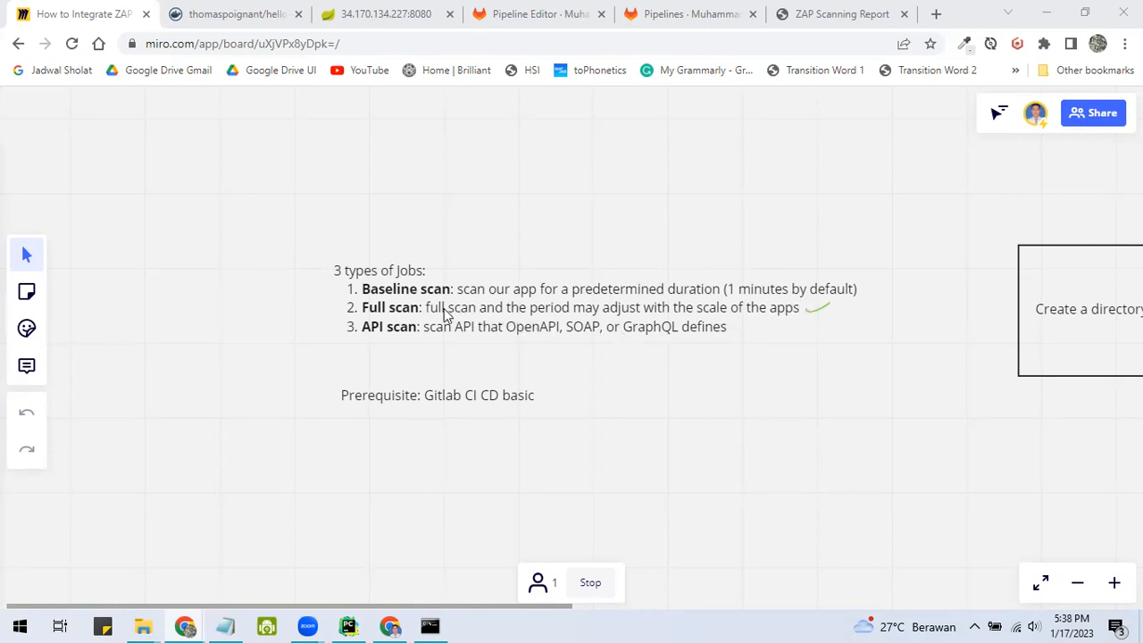
{"action": "mouse_move", "coordinate": [514, 314]}
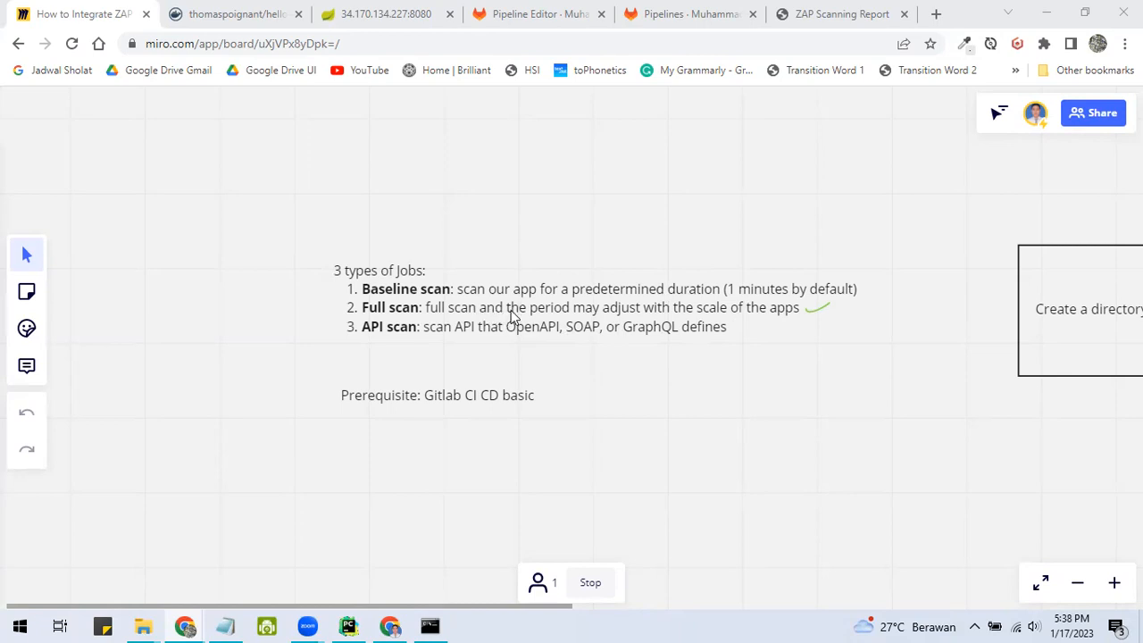
{"action": "mouse_move", "coordinate": [567, 318]}
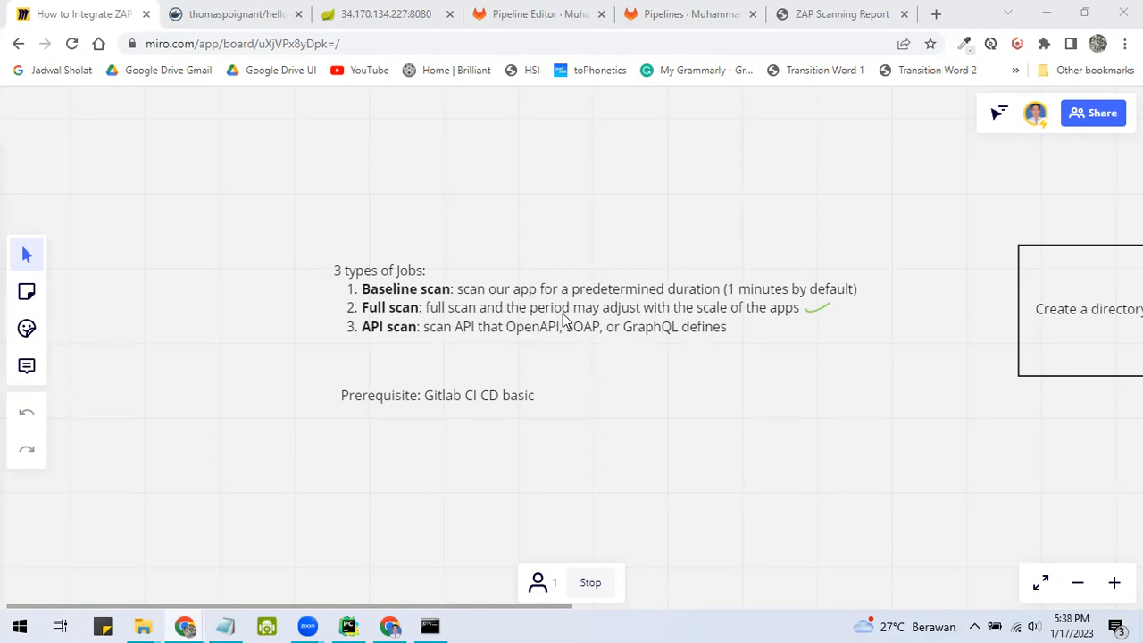
{"action": "mouse_move", "coordinate": [606, 323]}
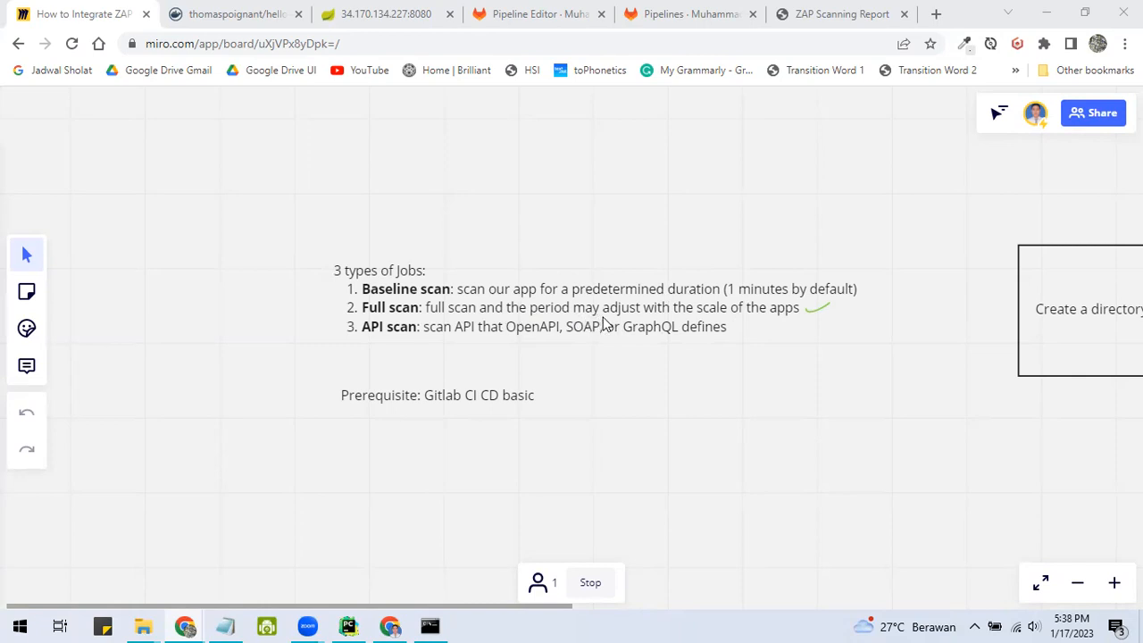
{"action": "mouse_move", "coordinate": [480, 339]}
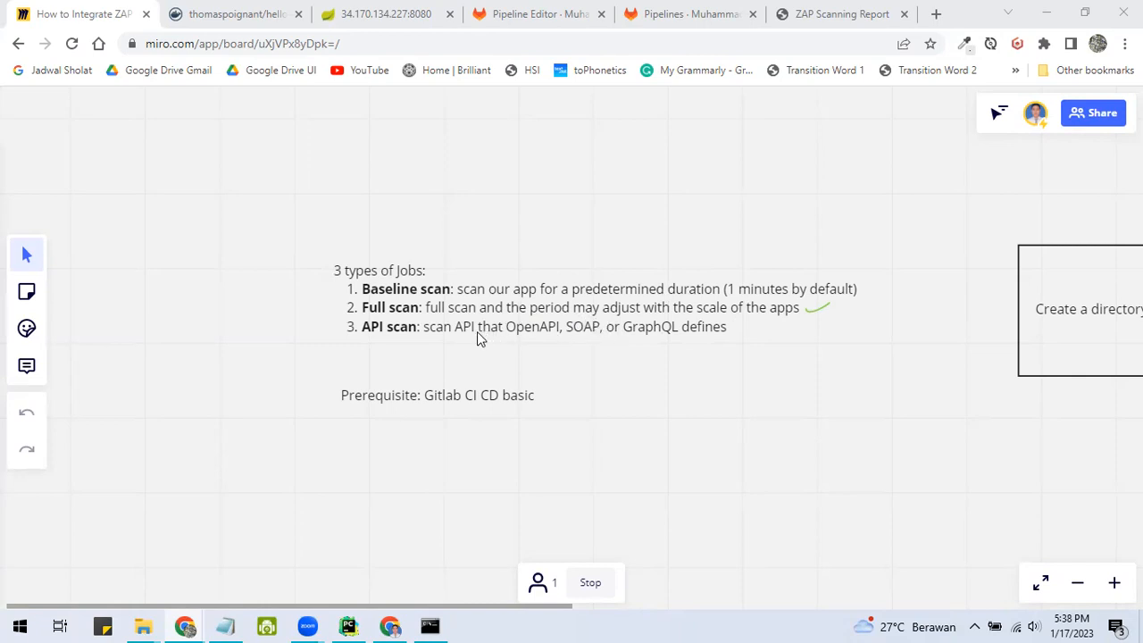
{"action": "mouse_move", "coordinate": [464, 337]}
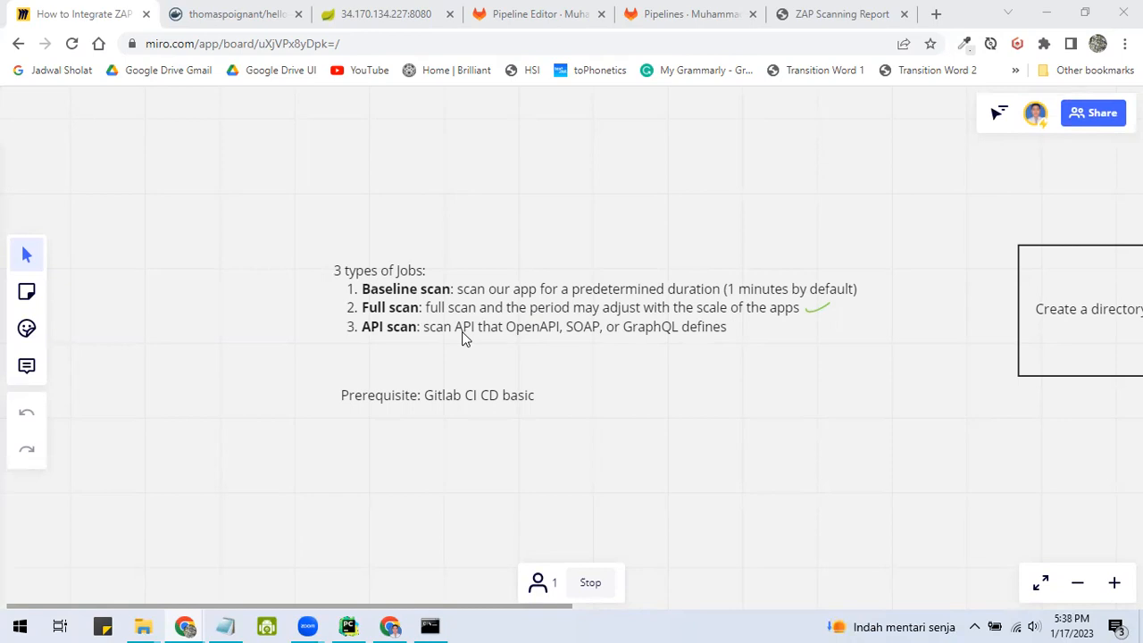
{"action": "mouse_move", "coordinate": [486, 337]}
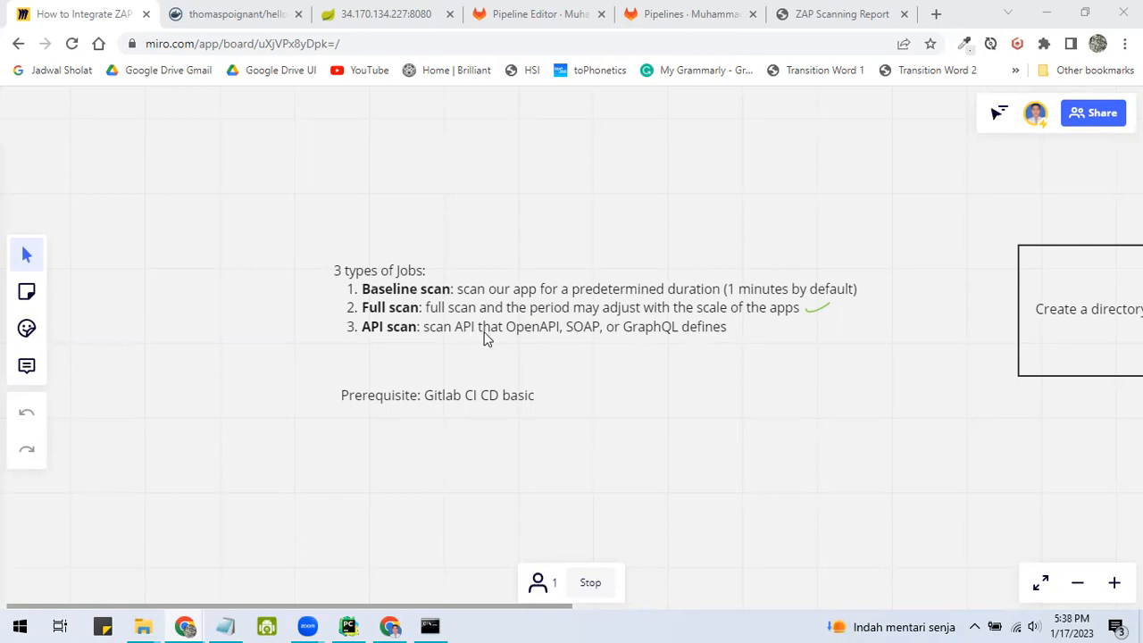
{"action": "mouse_move", "coordinate": [578, 343]}
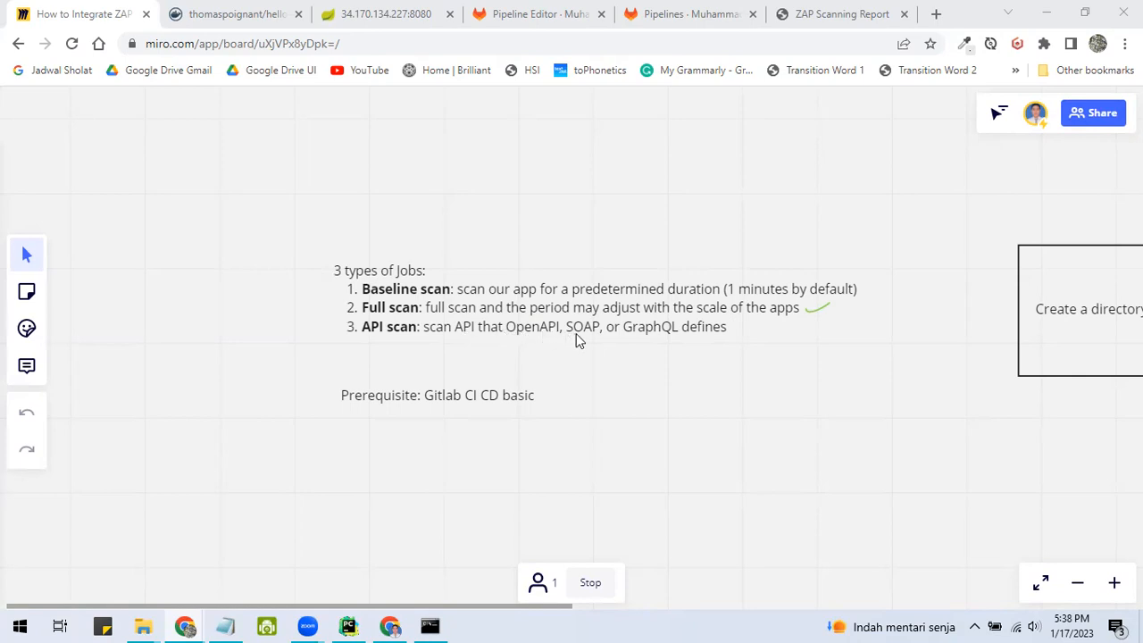
{"action": "mouse_move", "coordinate": [664, 350]}
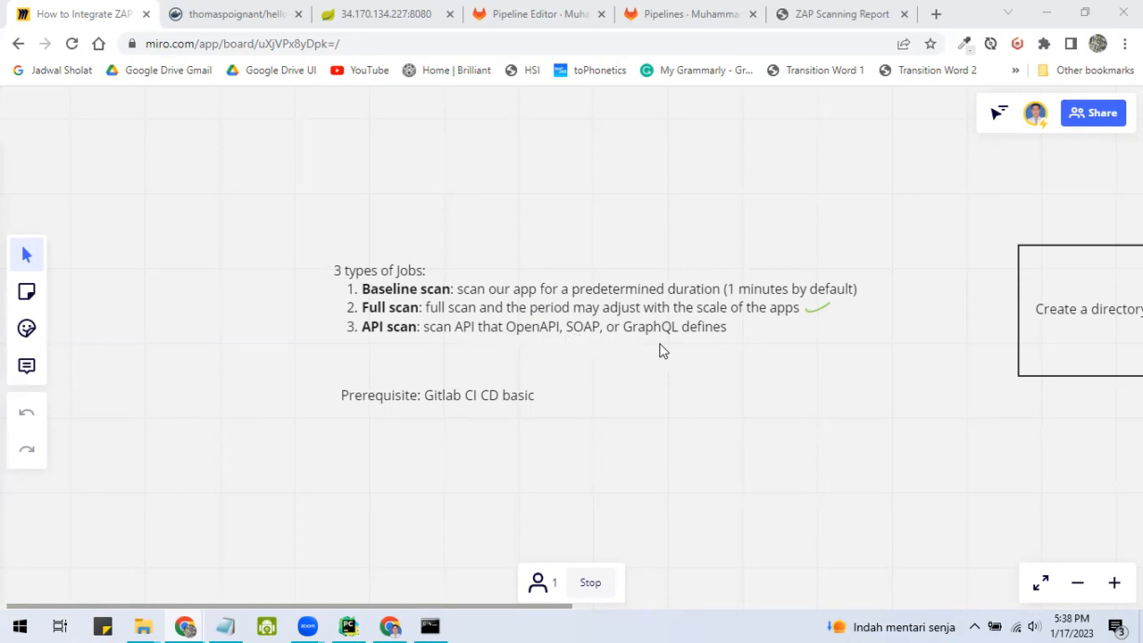
{"action": "mouse_move", "coordinate": [814, 315]}
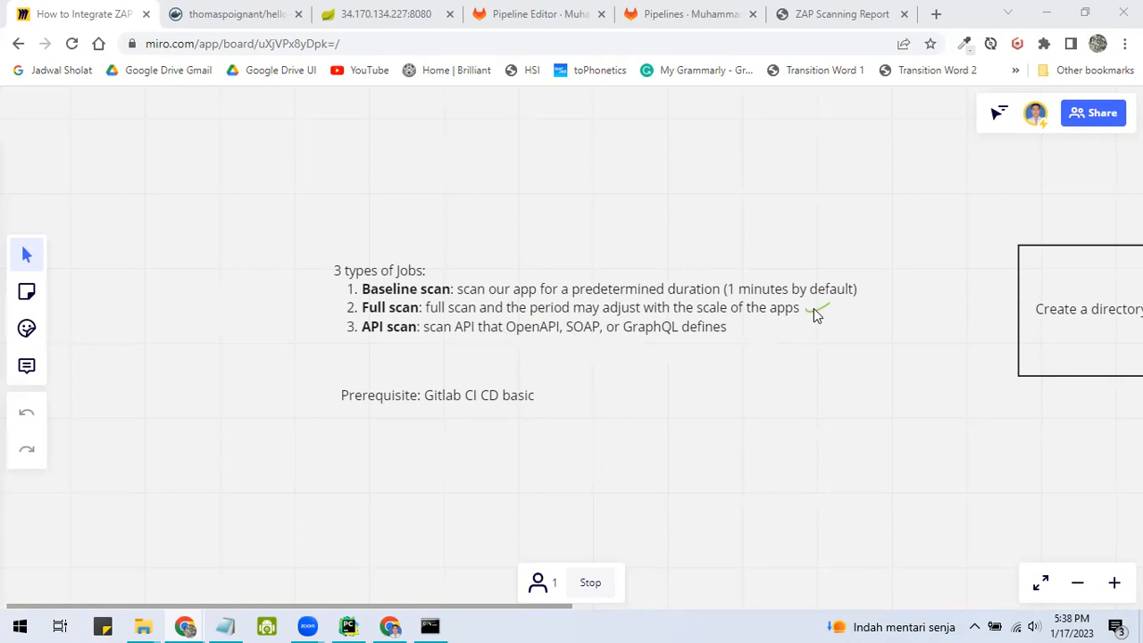
{"action": "mouse_move", "coordinate": [830, 322]}
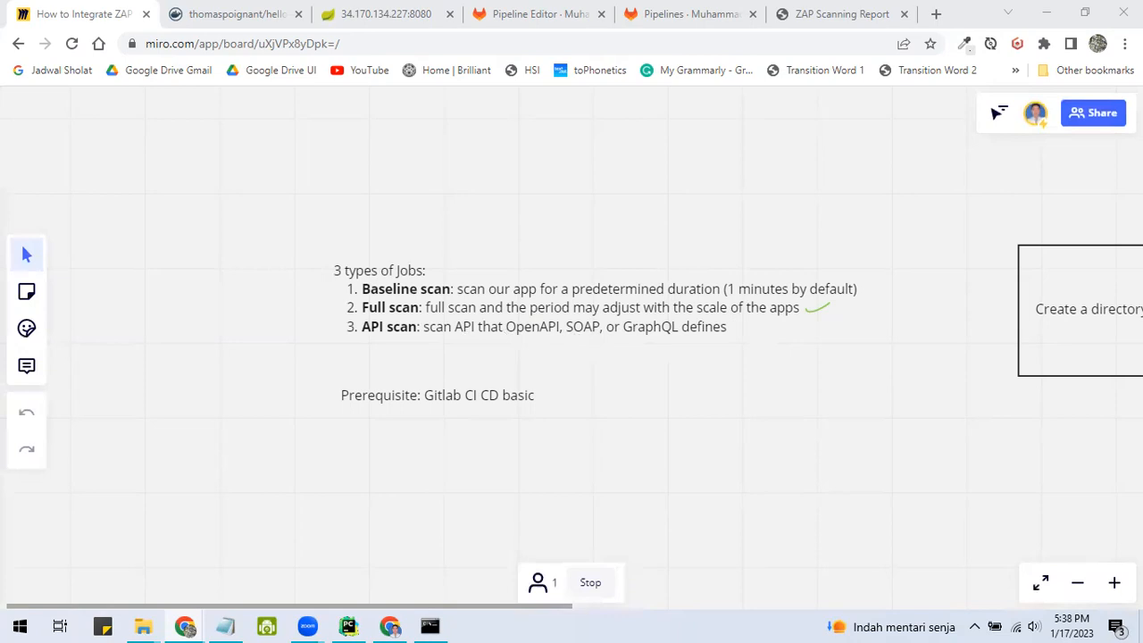
{"action": "mouse_move", "coordinate": [525, 382]}
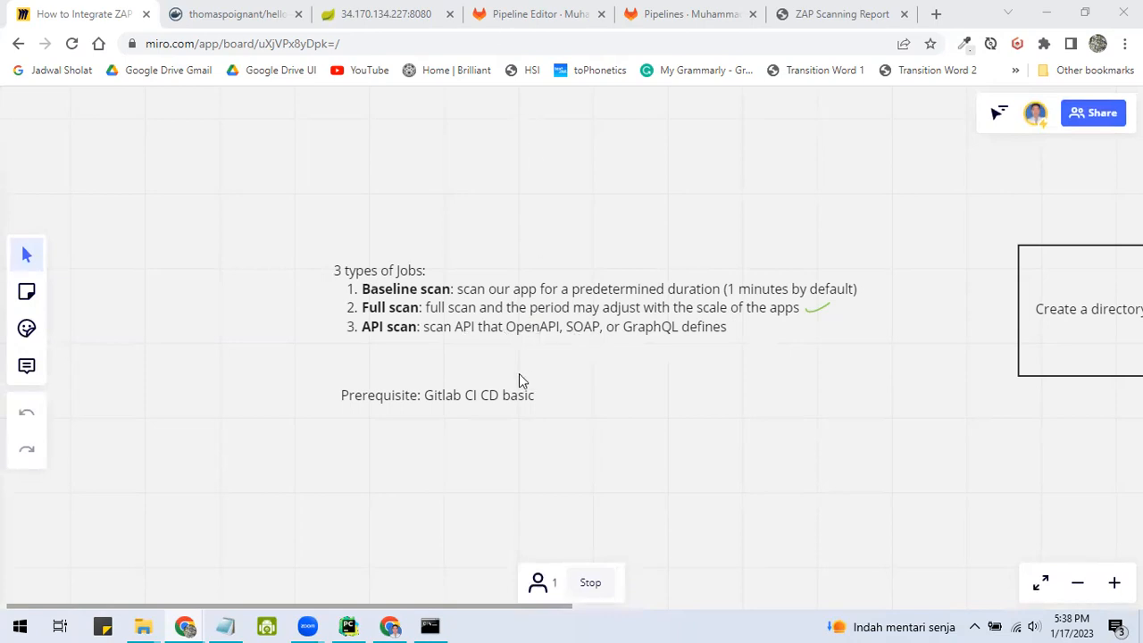
{"action": "mouse_move", "coordinate": [552, 407]}
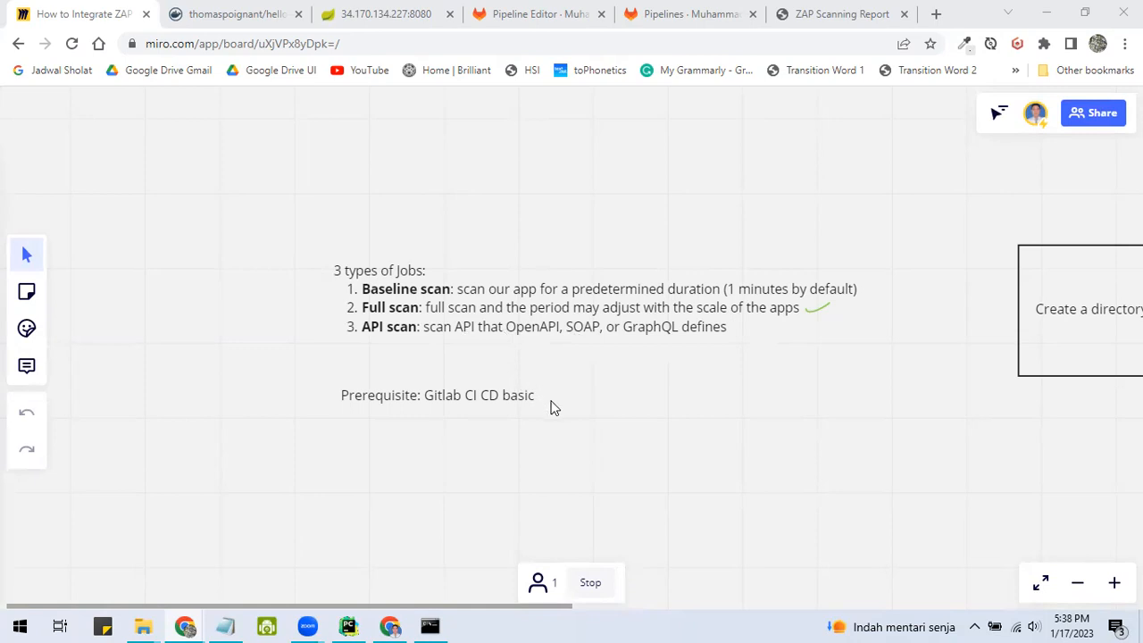
{"action": "mouse_move", "coordinate": [539, 350]}
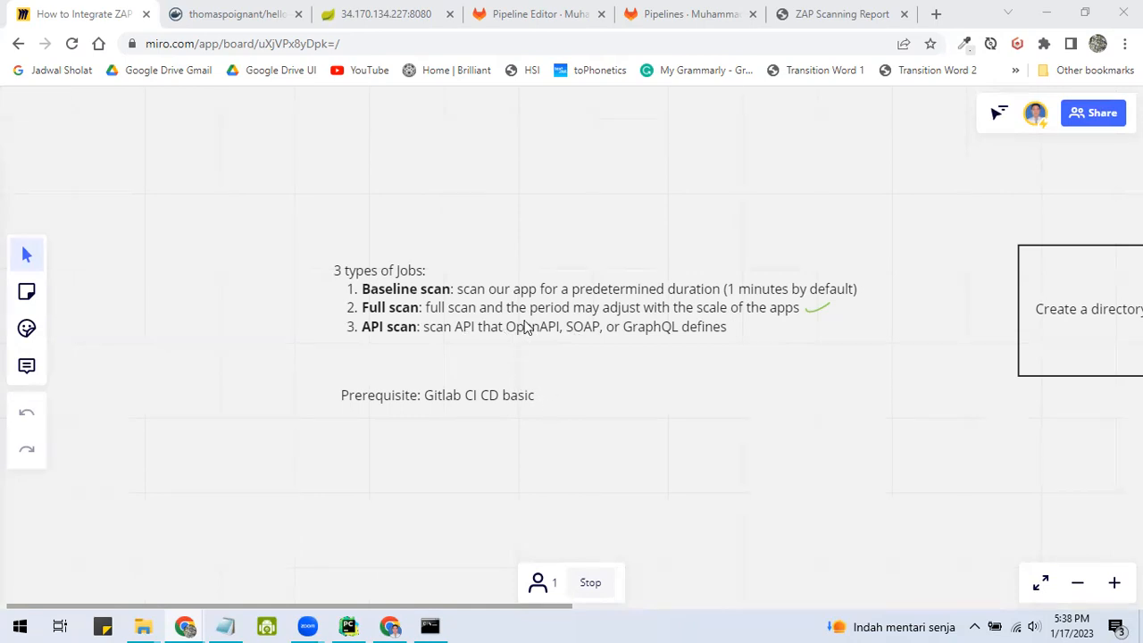
Step: Review the hello-world-rest-json image page, then show the app's HelloWorld JSON at 34.170.134.227:8080
{"action": "left_click", "coordinate": [233, 14]}
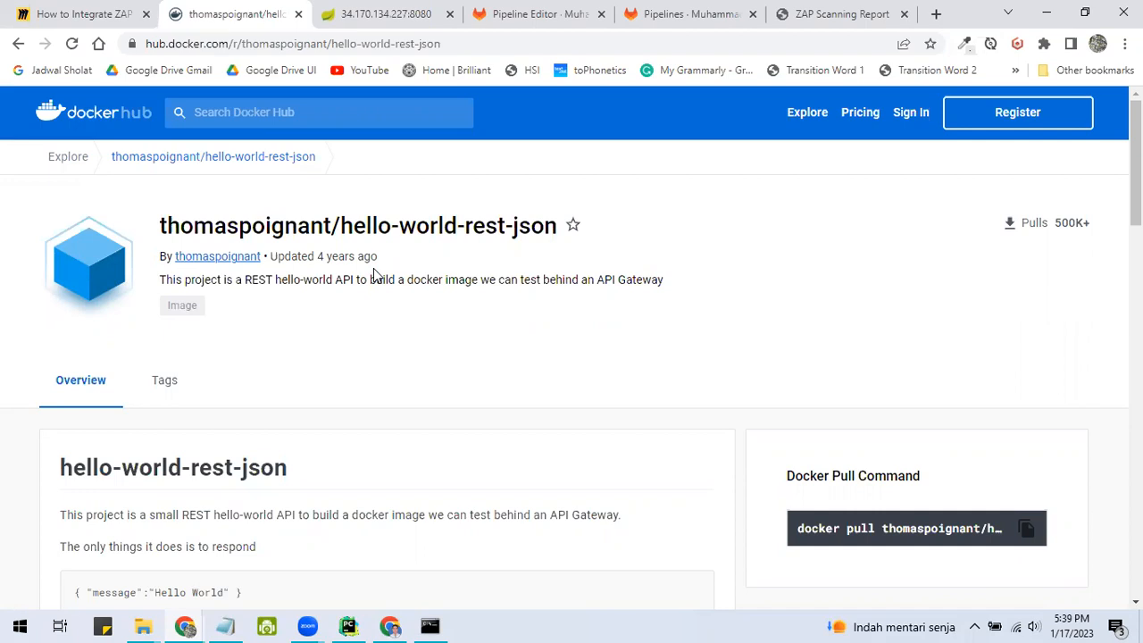
{"action": "mouse_move", "coordinate": [400, 325]}
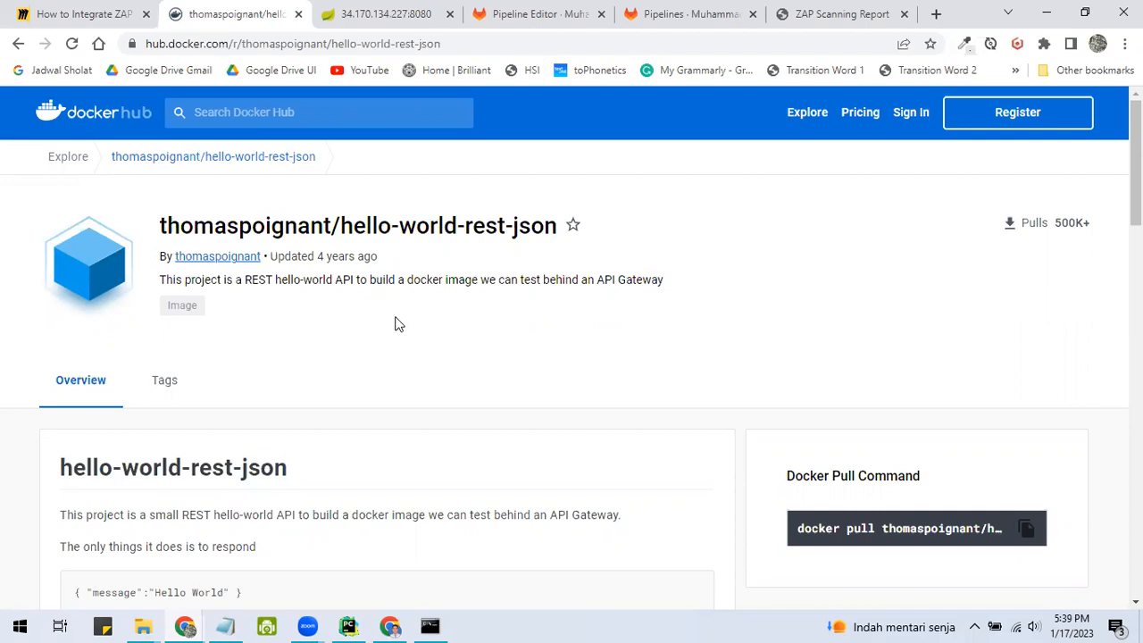
{"action": "mouse_move", "coordinate": [333, 167]}
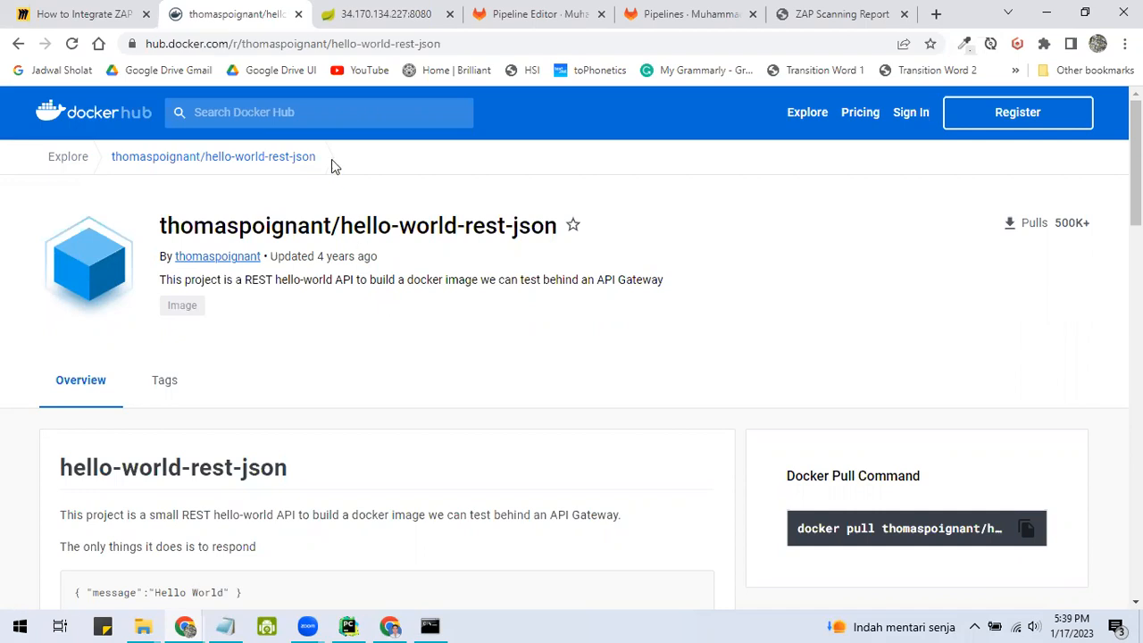
{"action": "left_click", "coordinate": [385, 14]}
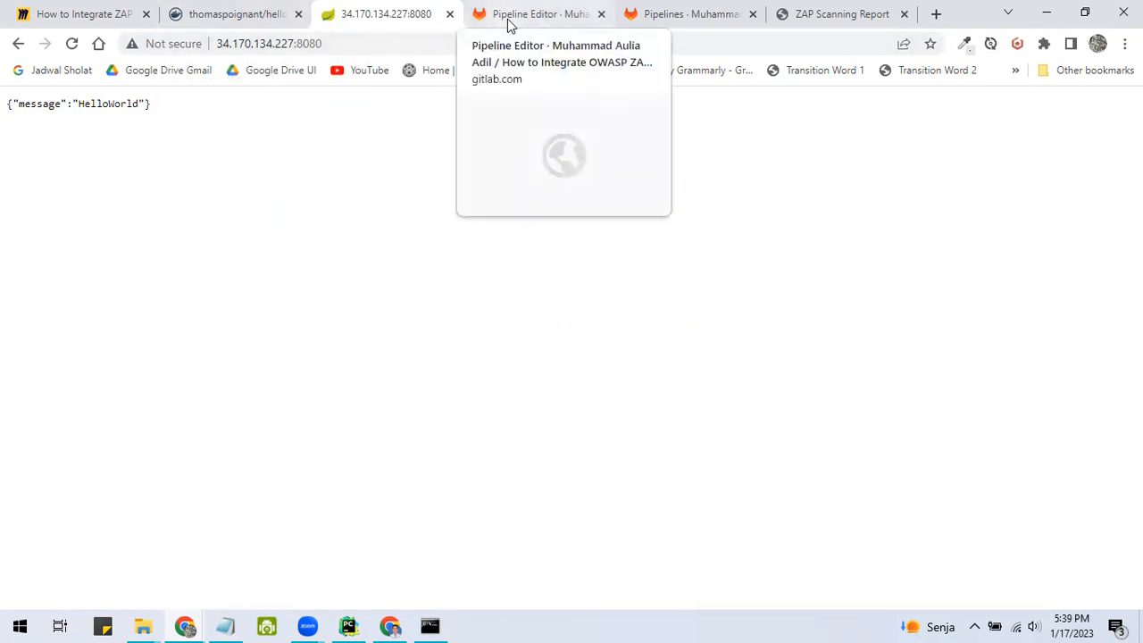
Step: Show the test-zap job in the Pipeline Editor and highlight its script and after_script commands
{"action": "left_click", "coordinate": [535, 14]}
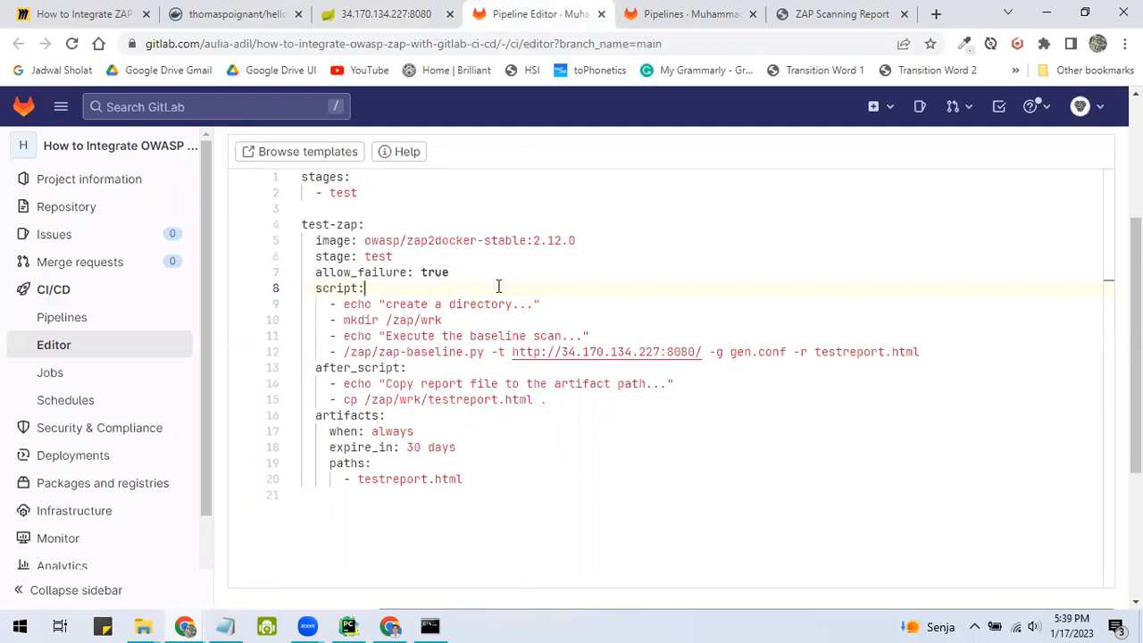
{"action": "scroll", "scroll_direction": "up", "scroll_amount": 3}
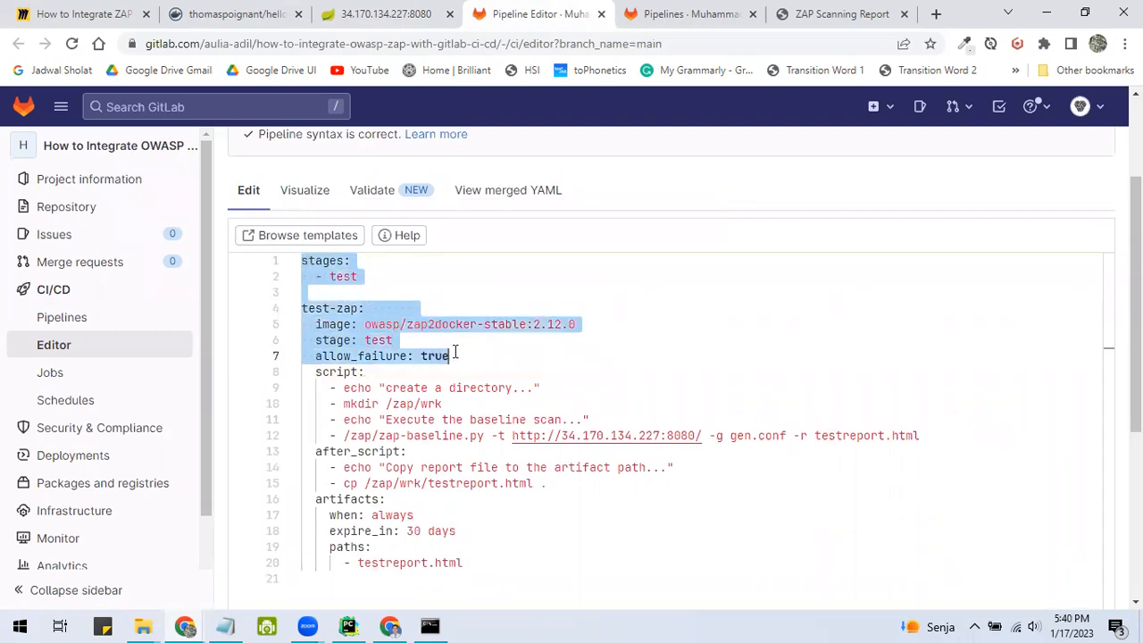
{"action": "scroll", "scroll_direction": "up", "scroll_amount": 3}
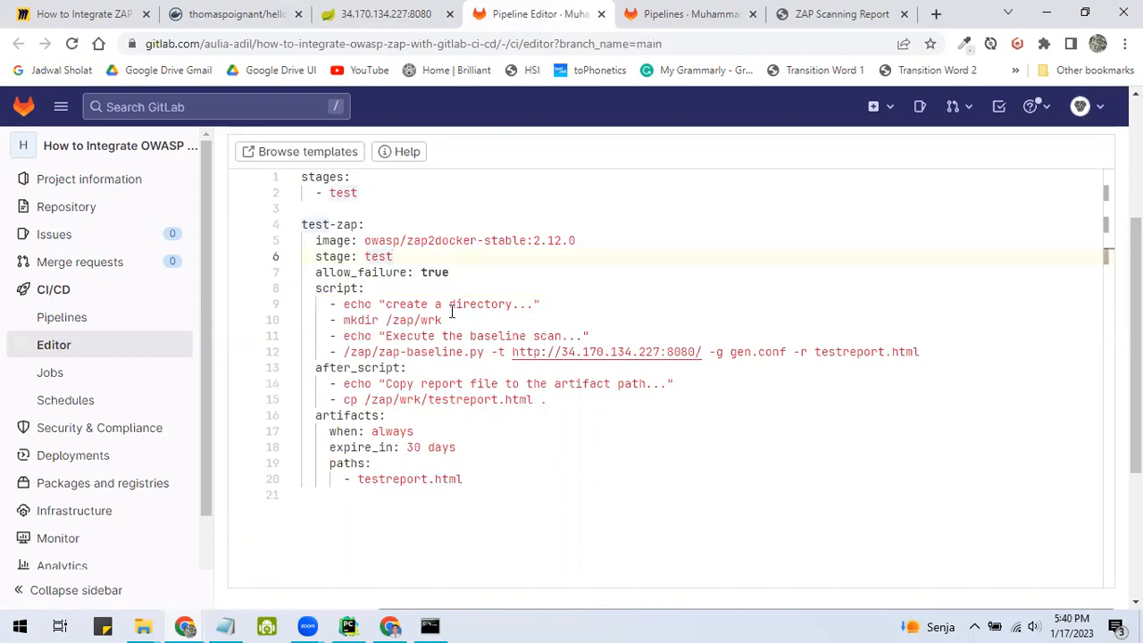
{"action": "left_click", "coordinate": [314, 287]}
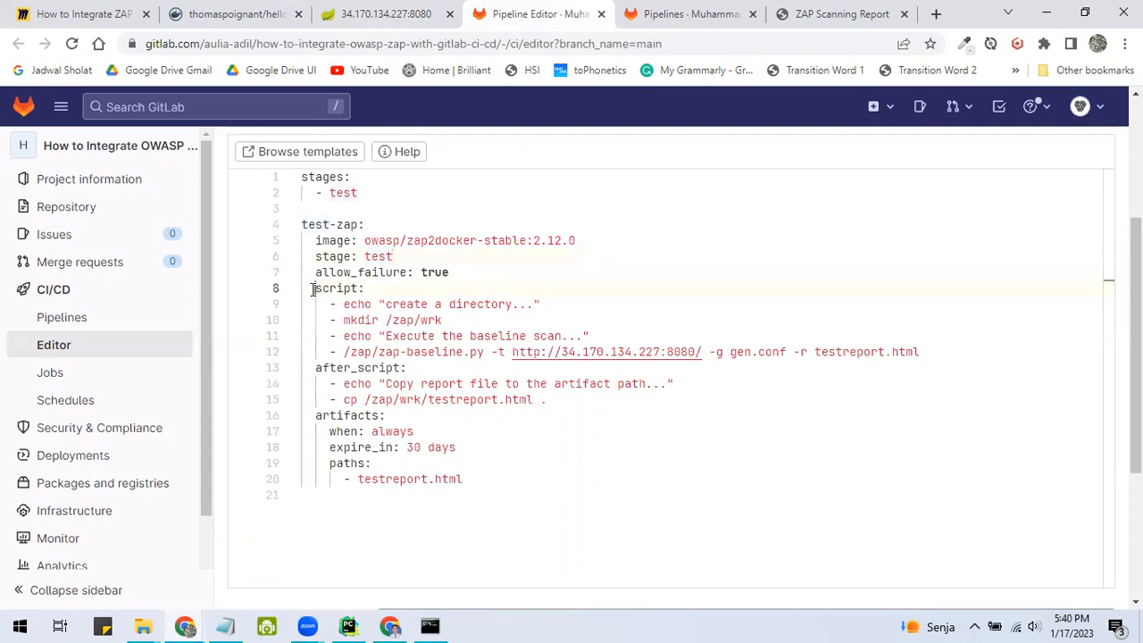
{"action": "left_click_drag", "start_coordinate": [315, 287], "coordinate": [532, 400]}
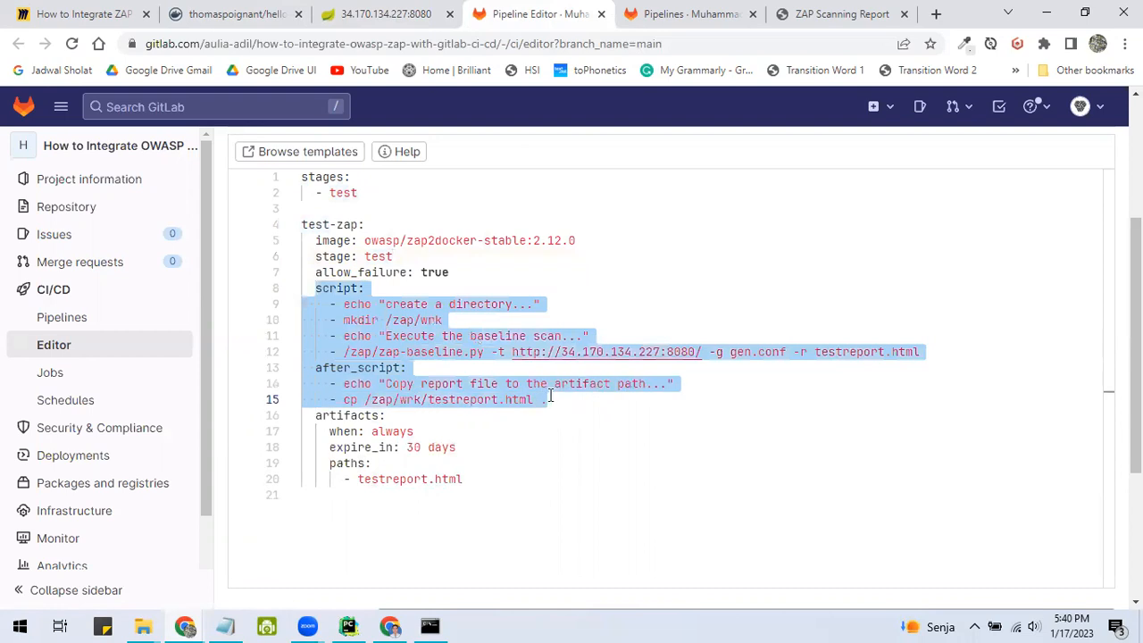
{"action": "left_click", "coordinate": [453, 478]}
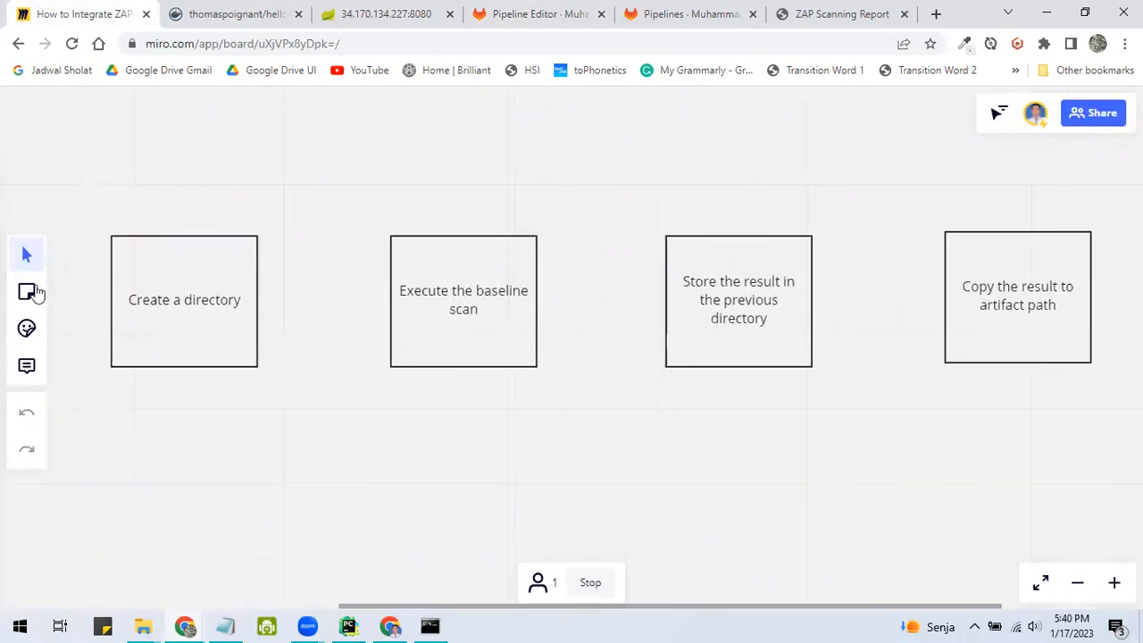
{"action": "mouse_move", "coordinate": [26, 293]}
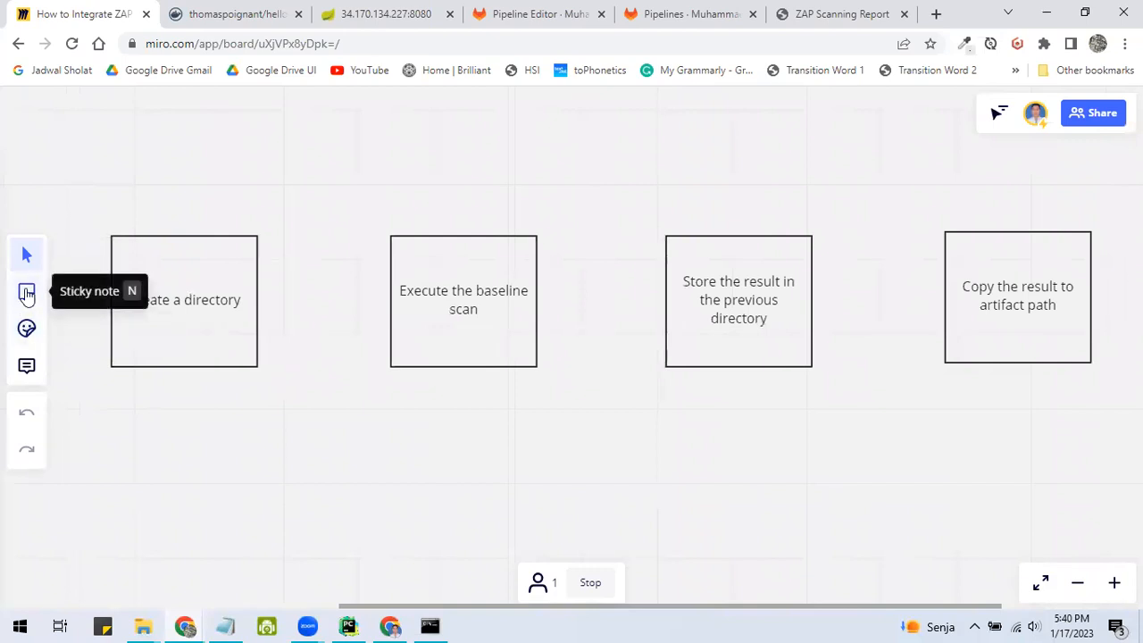
{"action": "mouse_move", "coordinate": [774, 249]}
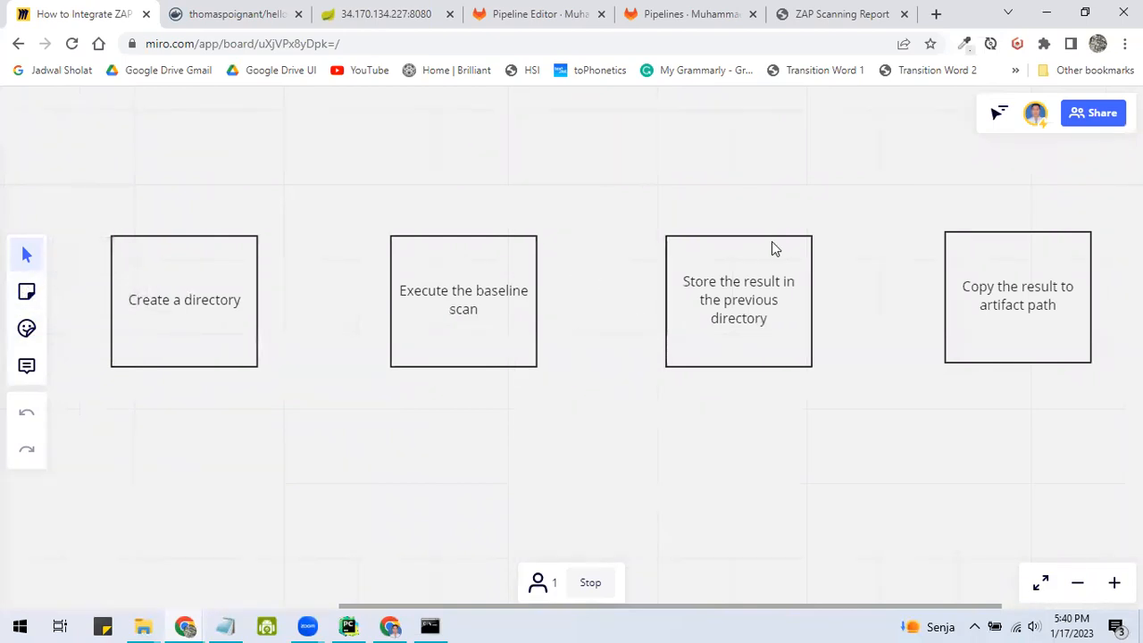
{"action": "mouse_move", "coordinate": [962, 139]}
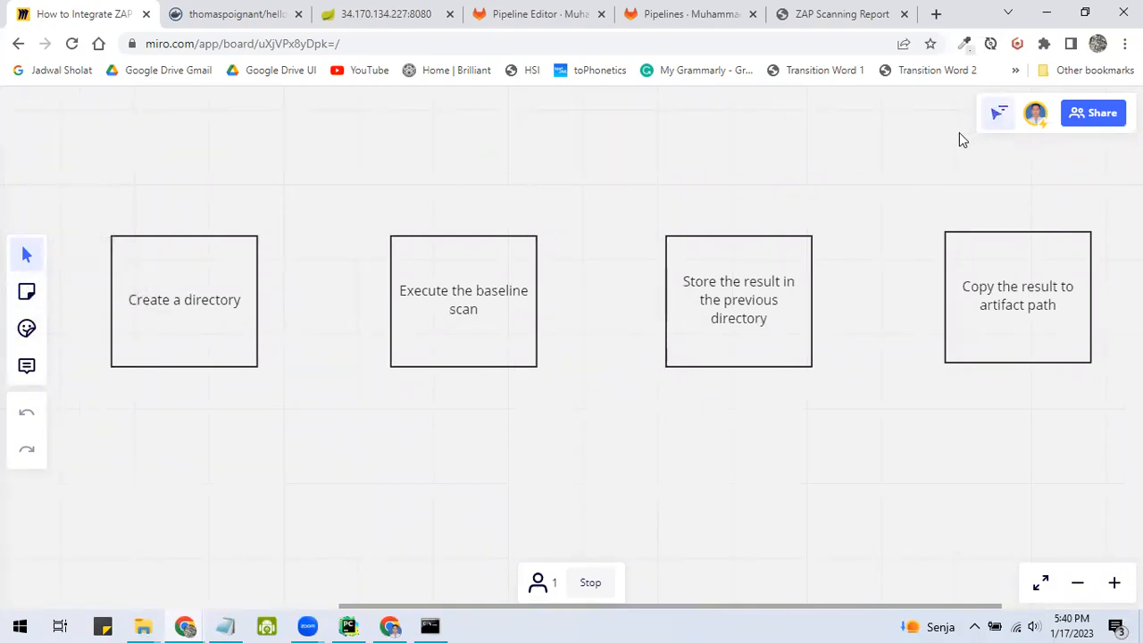
{"action": "mouse_move", "coordinate": [25, 293]}
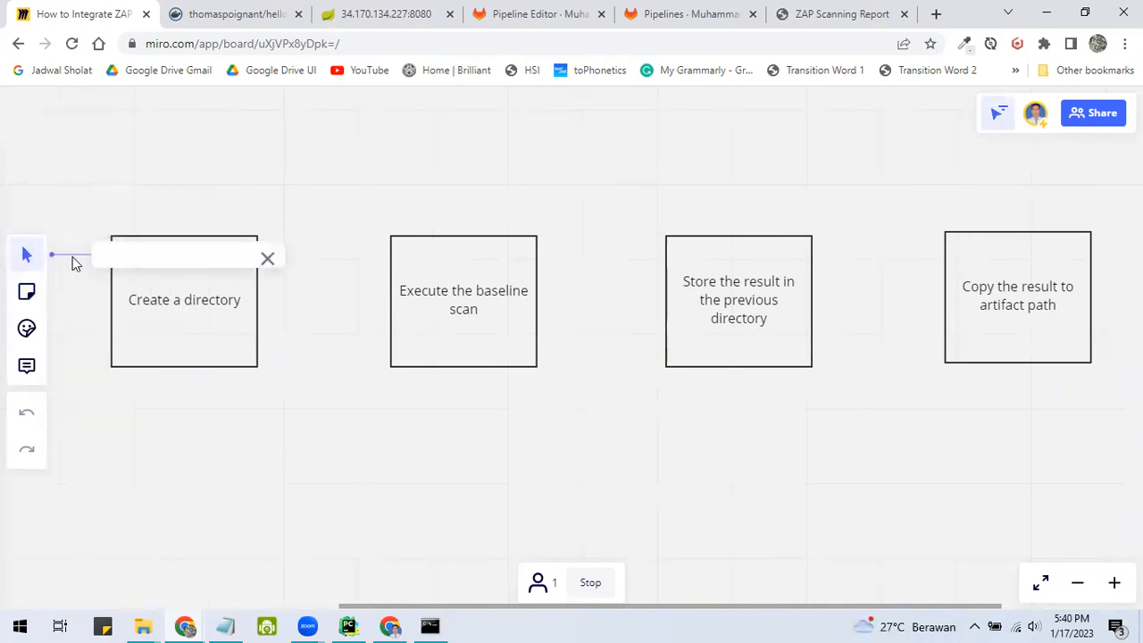
{"action": "mouse_move", "coordinate": [27, 328]}
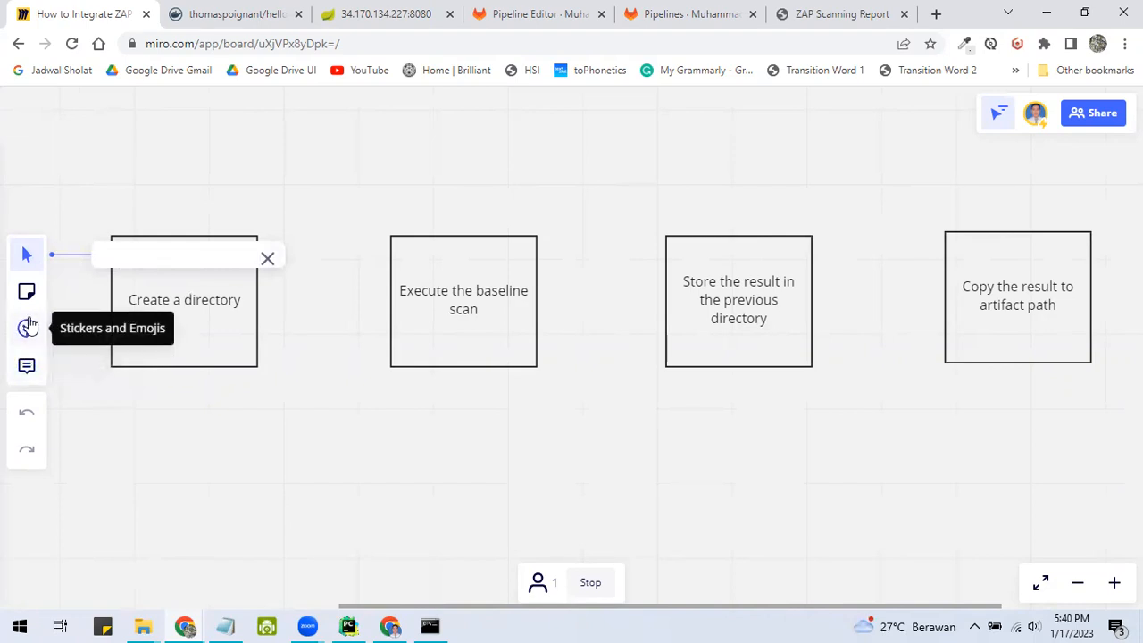
{"action": "left_click", "coordinate": [268, 257]}
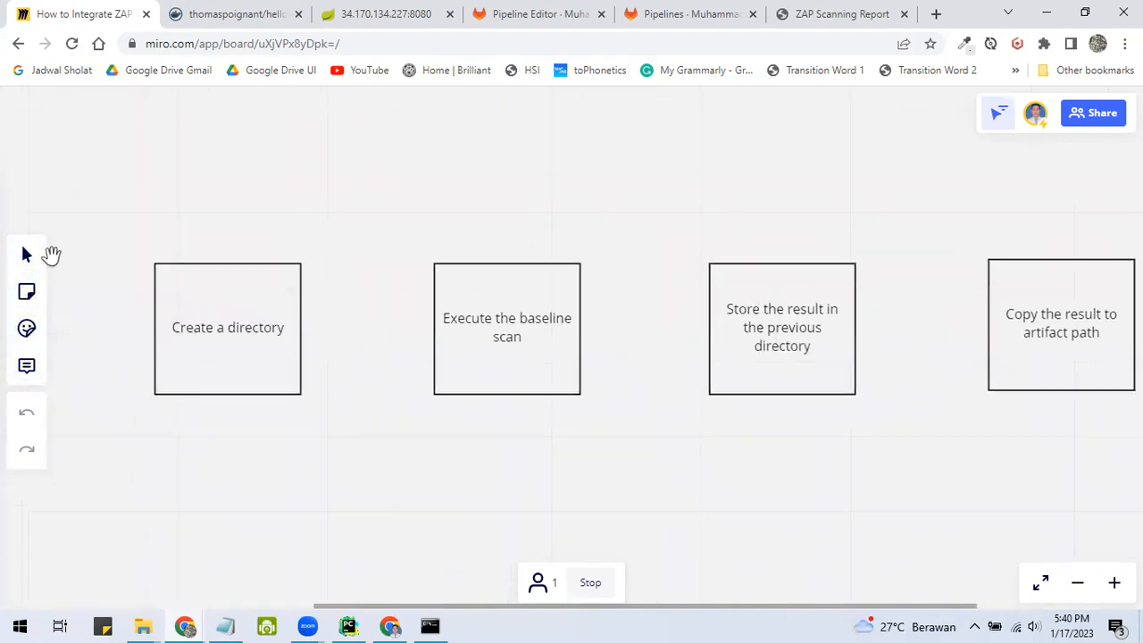
{"action": "mouse_move", "coordinate": [1039, 582]}
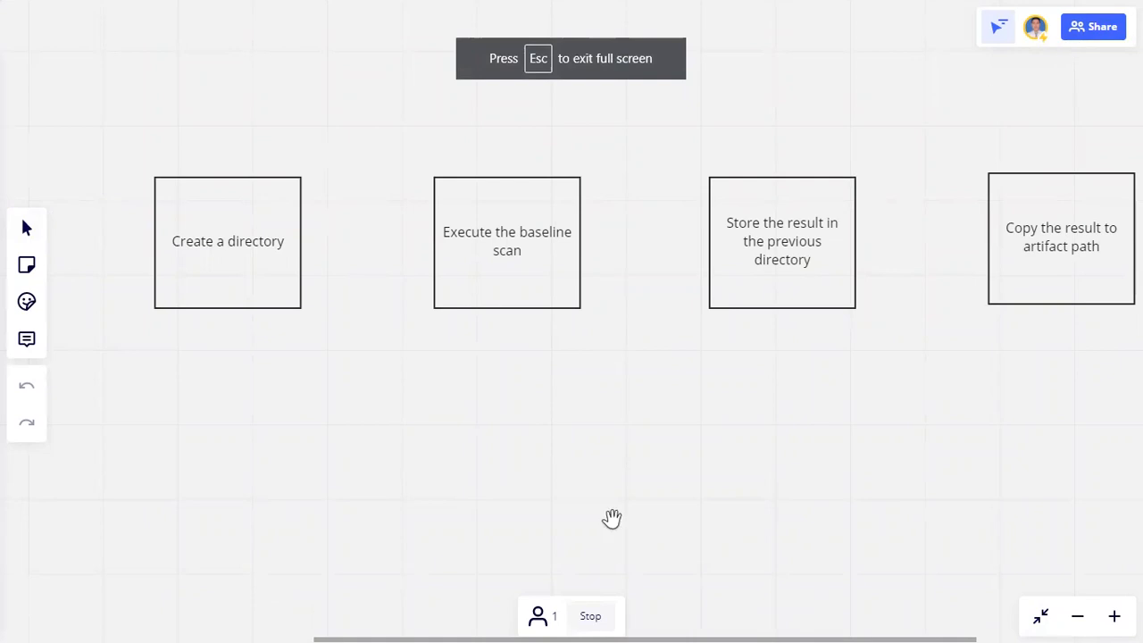
{"action": "key", "text": "Escape"}
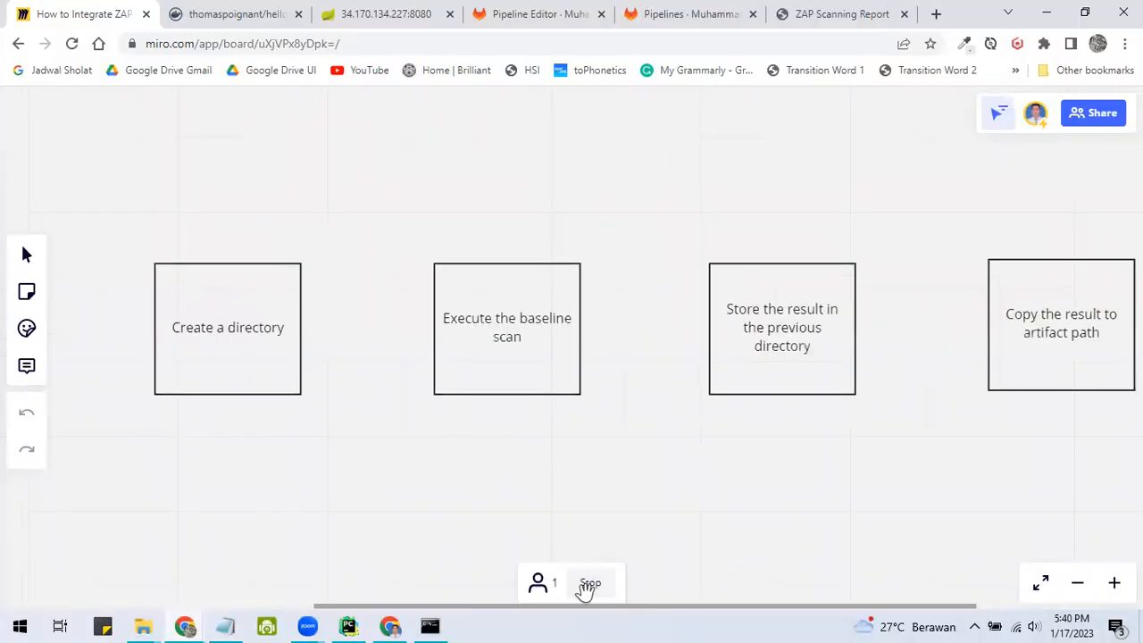
Step: Draw a green arrow from Create a directory to Execute the baseline scan with the Pen tool
{"action": "left_click", "coordinate": [589, 582]}
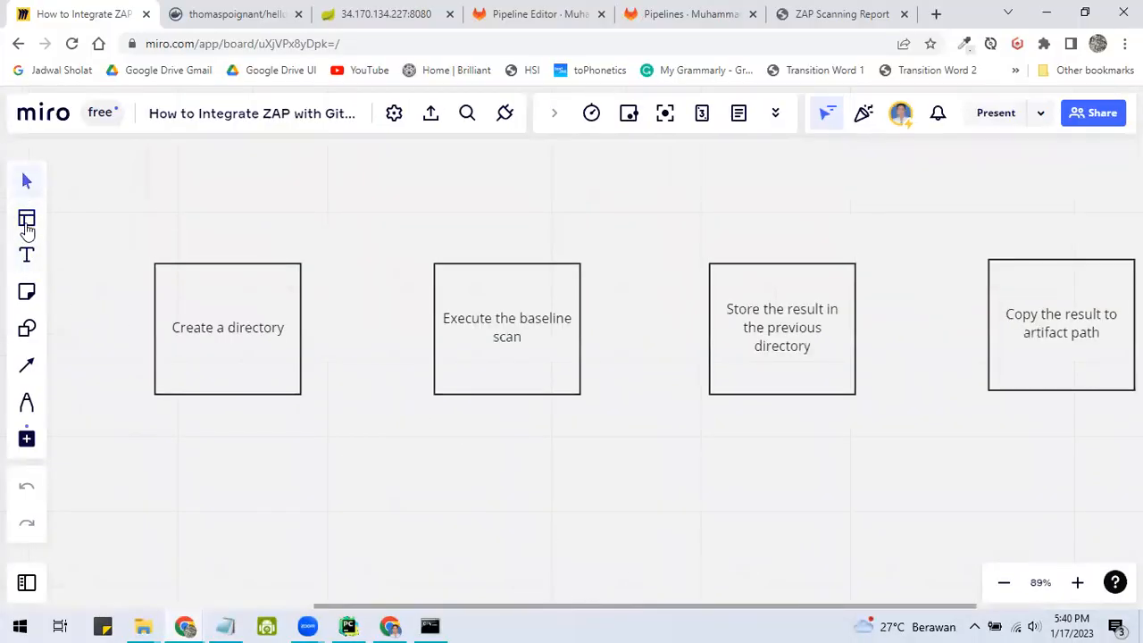
{"action": "mouse_move", "coordinate": [27, 218]}
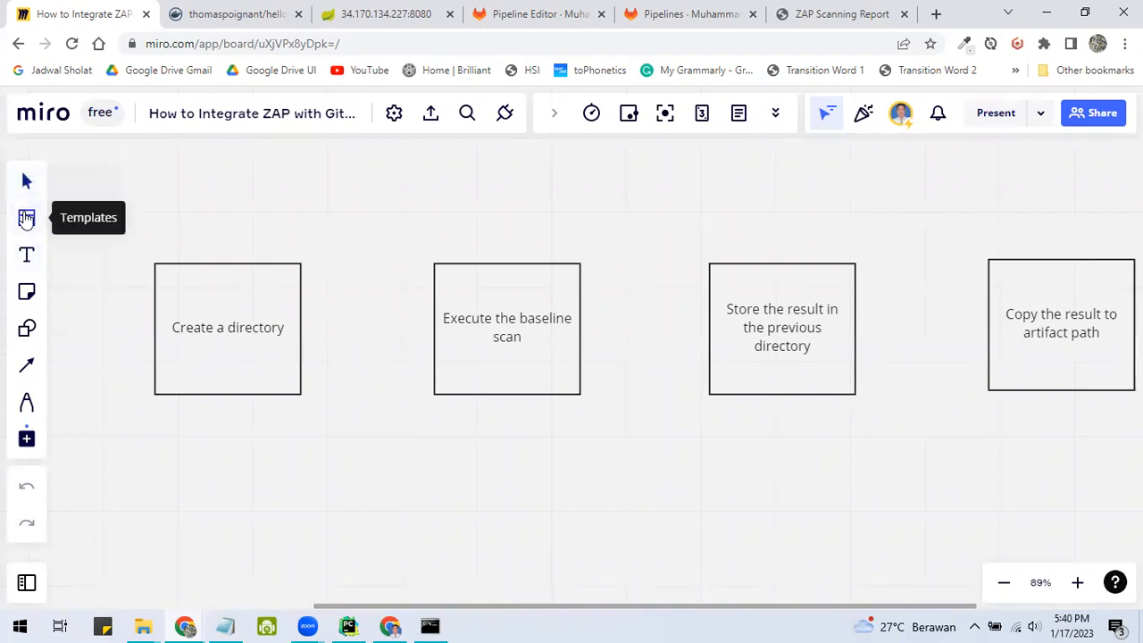
{"action": "mouse_move", "coordinate": [25, 364]}
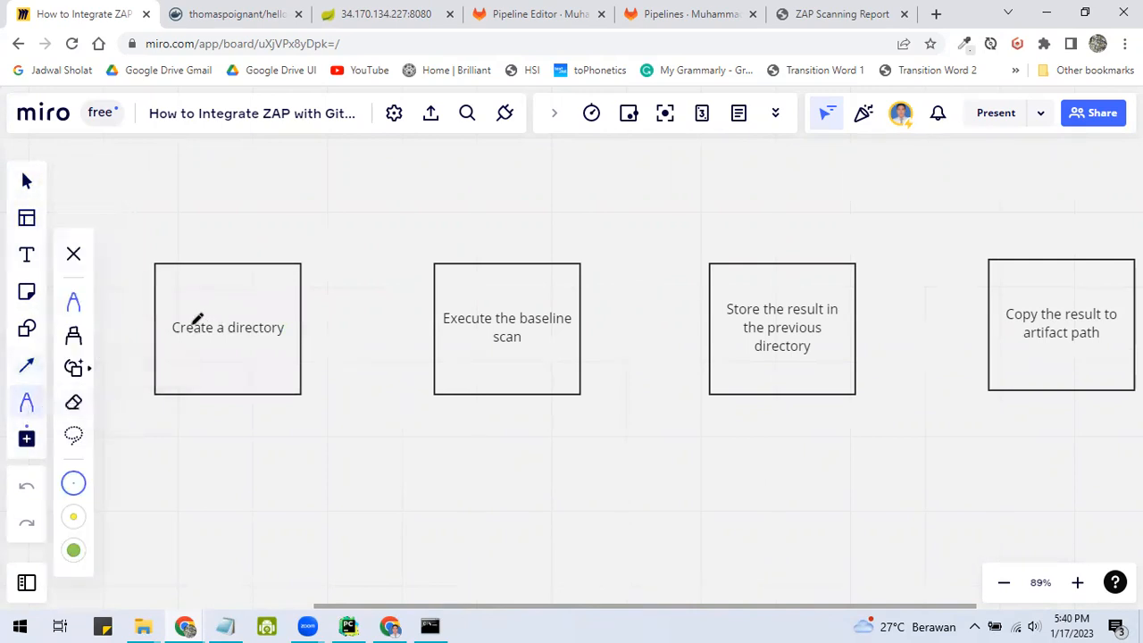
{"action": "mouse_move", "coordinate": [323, 329]}
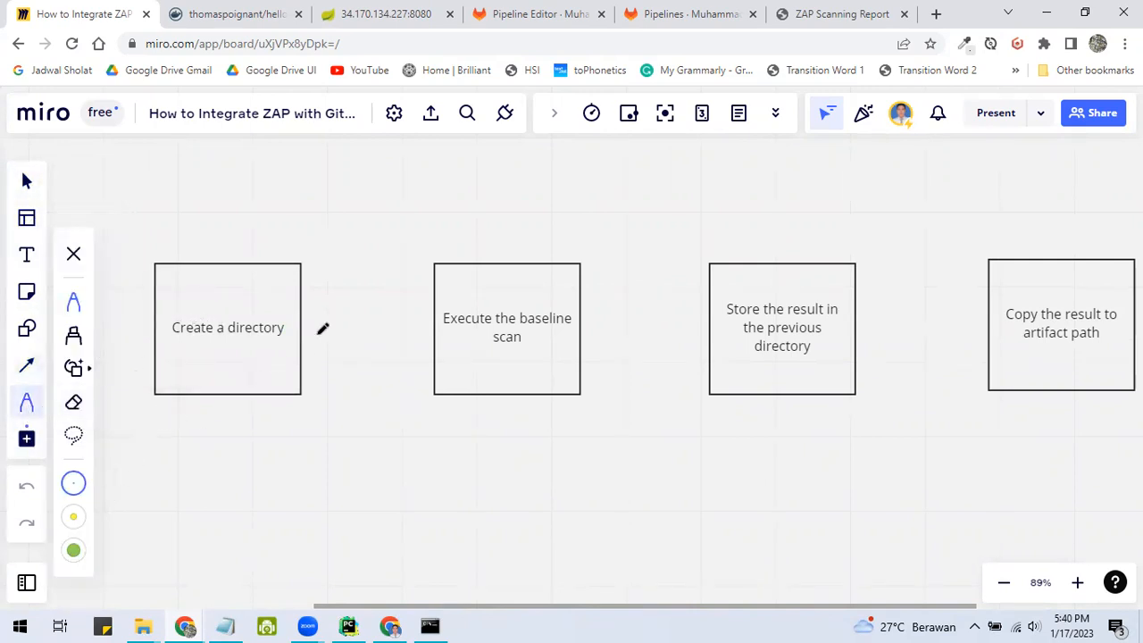
{"action": "mouse_move", "coordinate": [234, 298]}
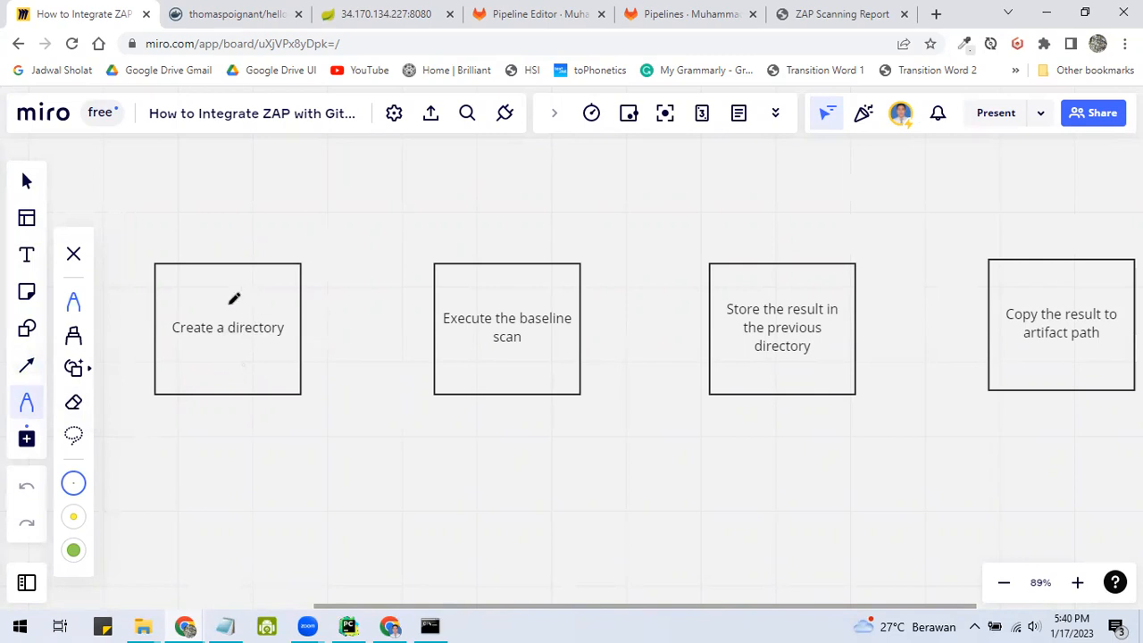
{"action": "mouse_move", "coordinate": [234, 334]}
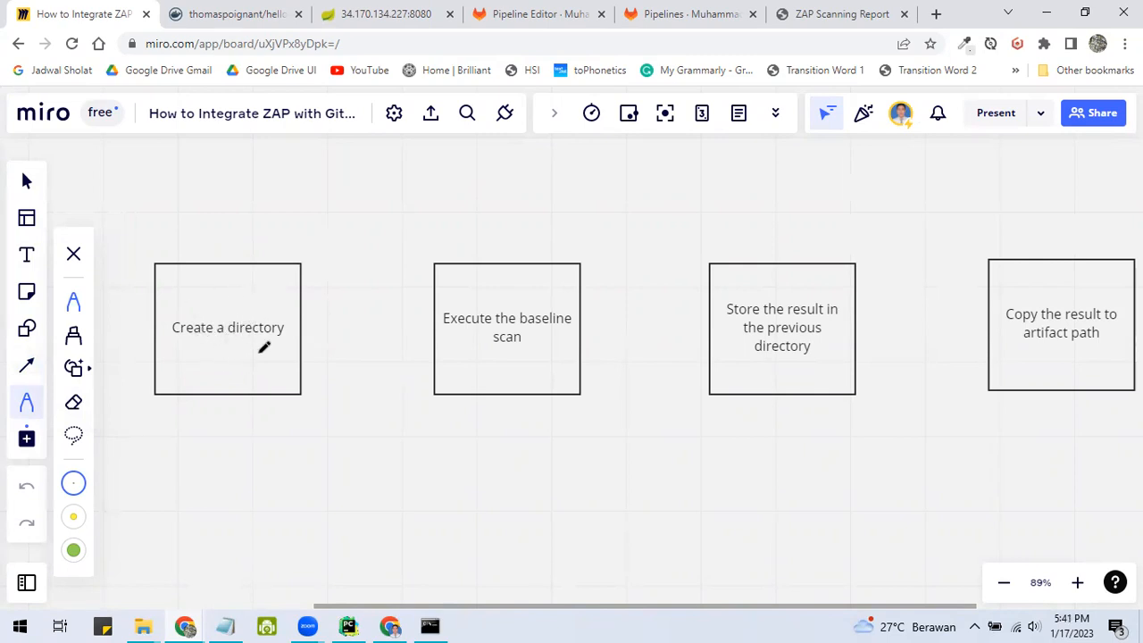
{"action": "mouse_move", "coordinate": [307, 318]}
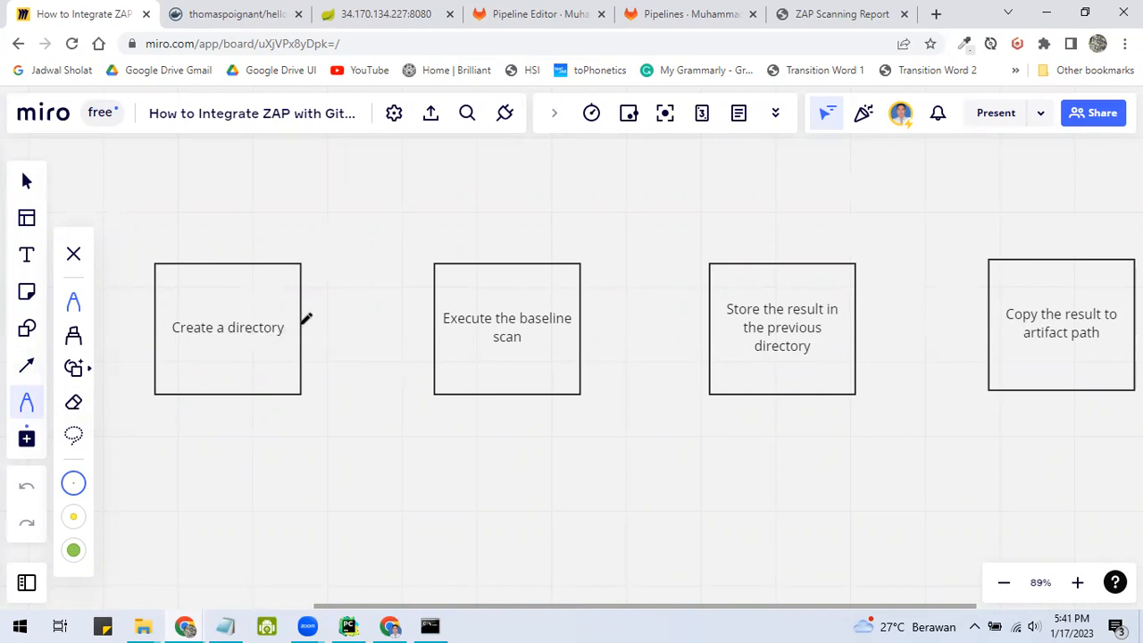
{"action": "left_click_drag", "start_coordinate": [300, 323], "coordinate": [420, 317]}
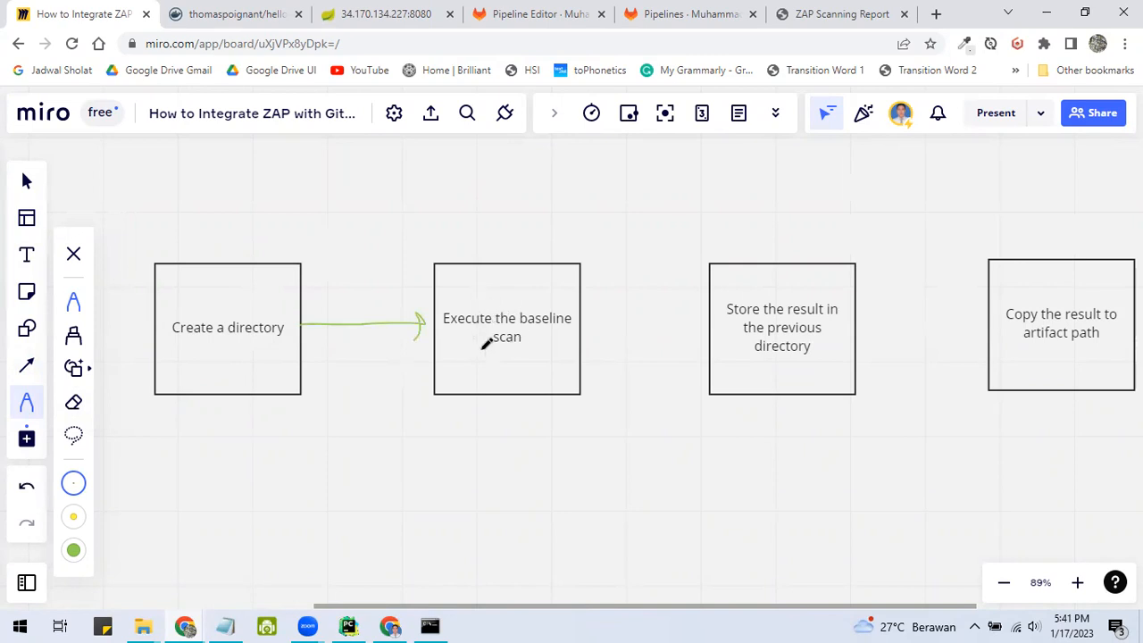
{"action": "mouse_move", "coordinate": [522, 283]}
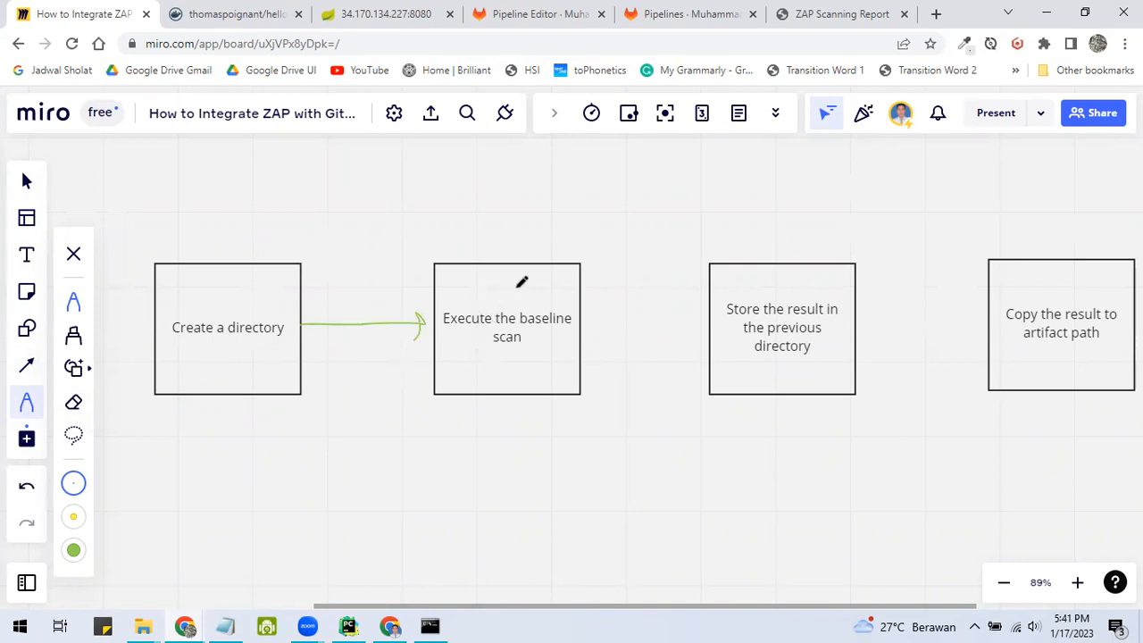
{"action": "mouse_move", "coordinate": [586, 325]}
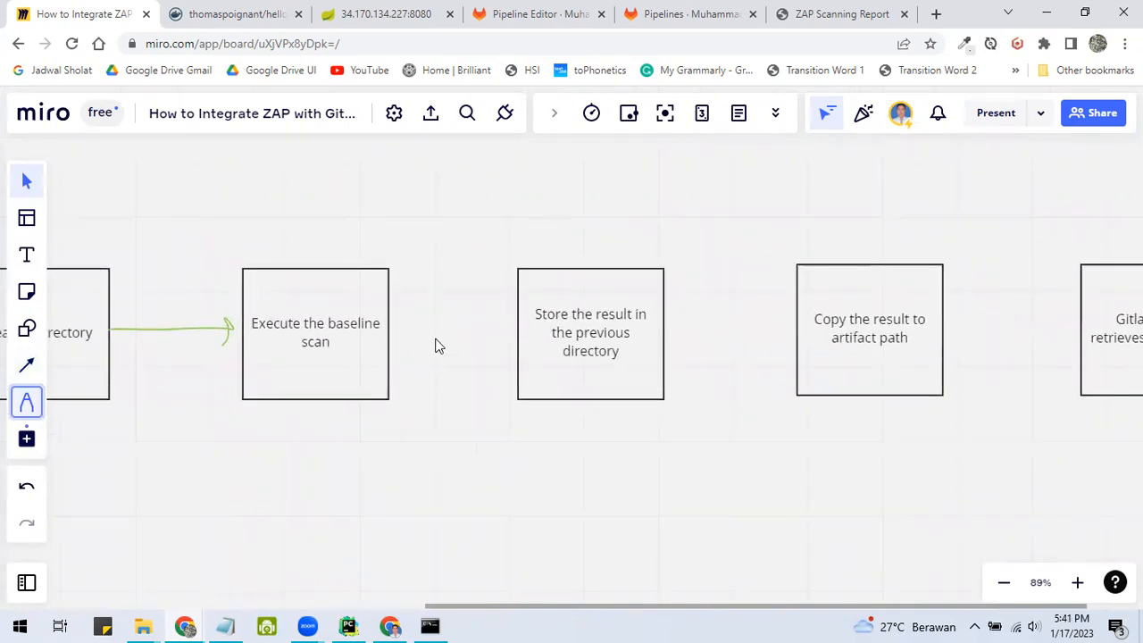
{"action": "mouse_move", "coordinate": [402, 331]}
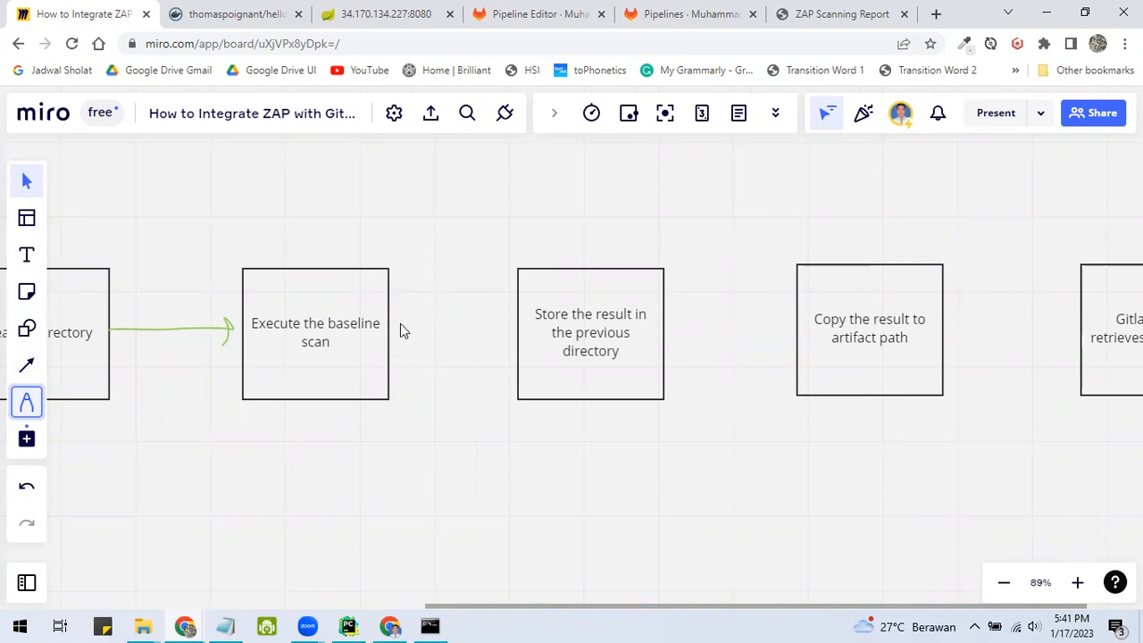
{"action": "left_click", "coordinate": [25, 401]}
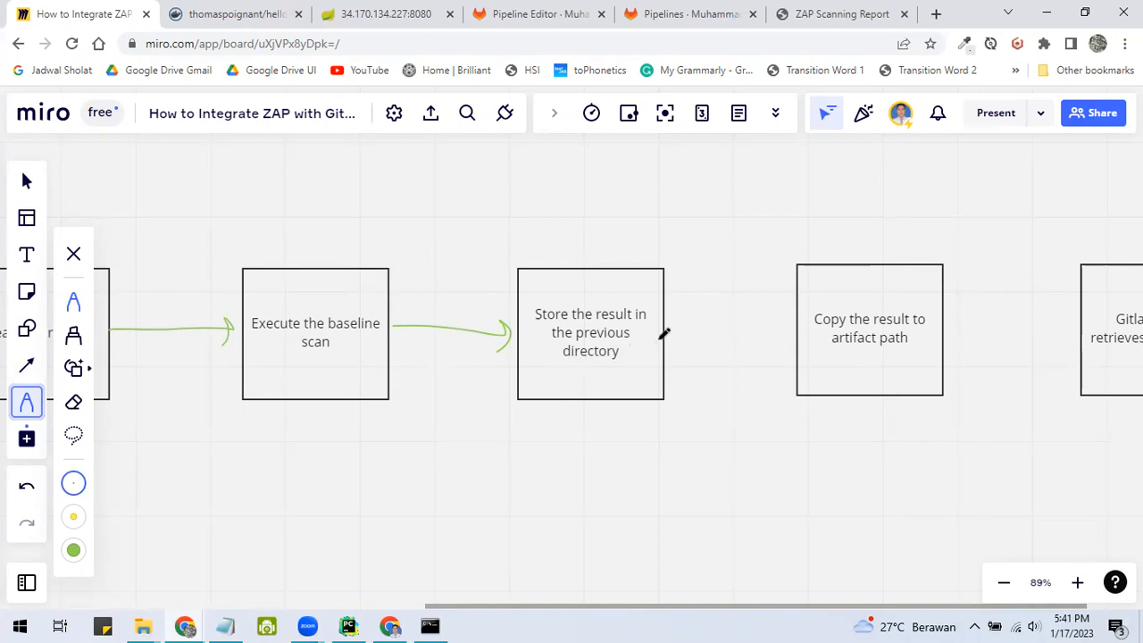
{"action": "mouse_move", "coordinate": [670, 332]}
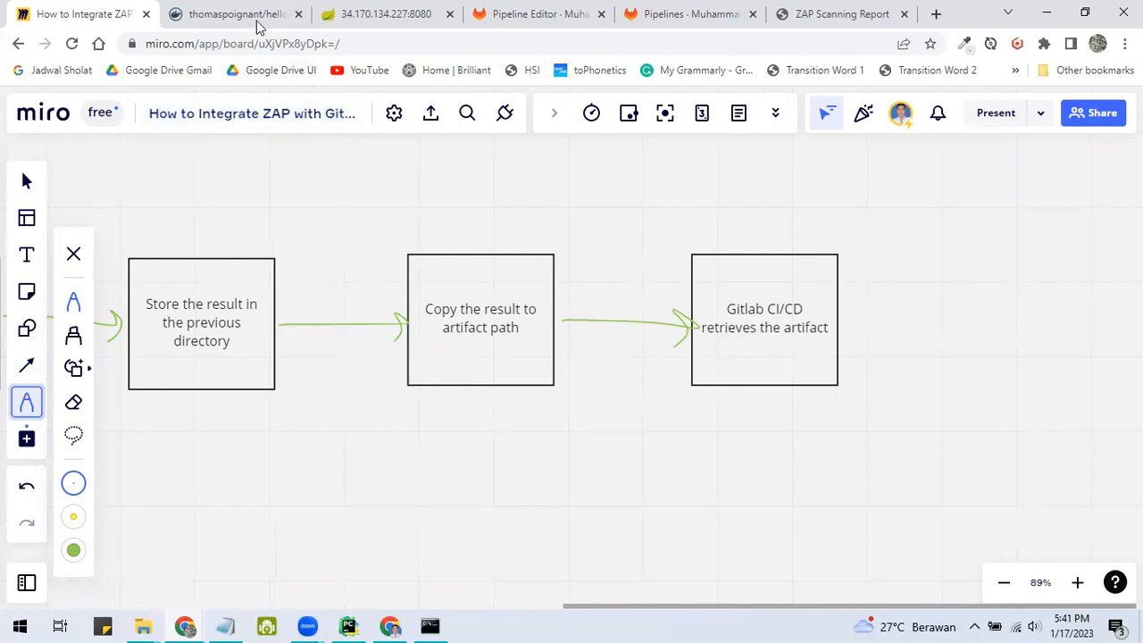
Step: Highlight zap-baseline.py, the -t target, -r report option and testreport.html artifact path in .gitlab-ci.yml
{"action": "left_click", "coordinate": [536, 15]}
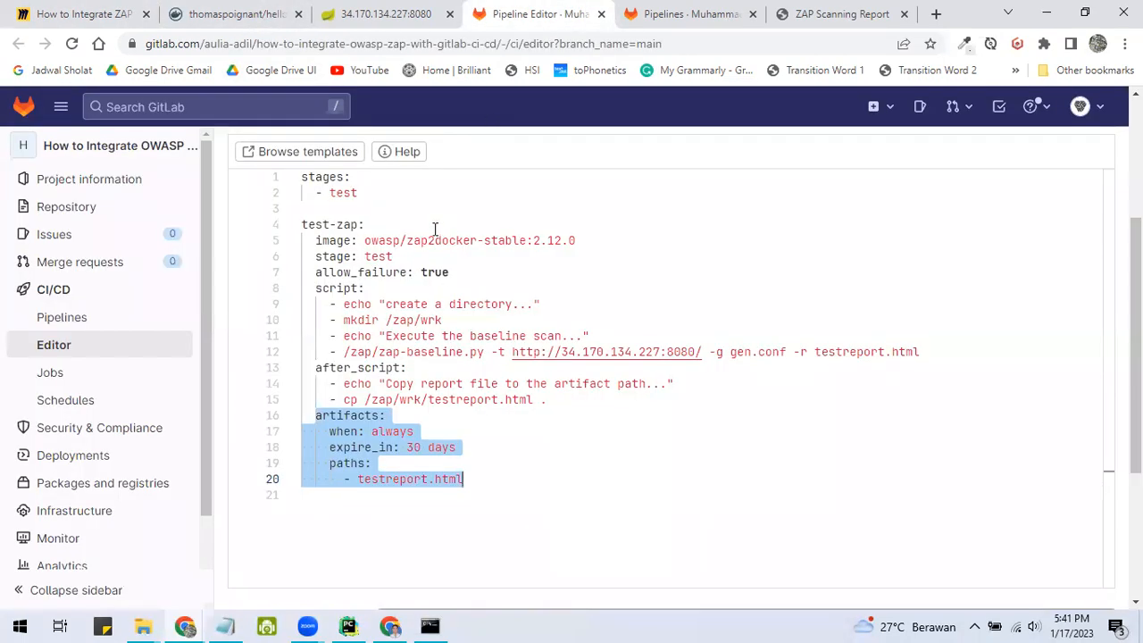
{"action": "left_click", "coordinate": [464, 336]}
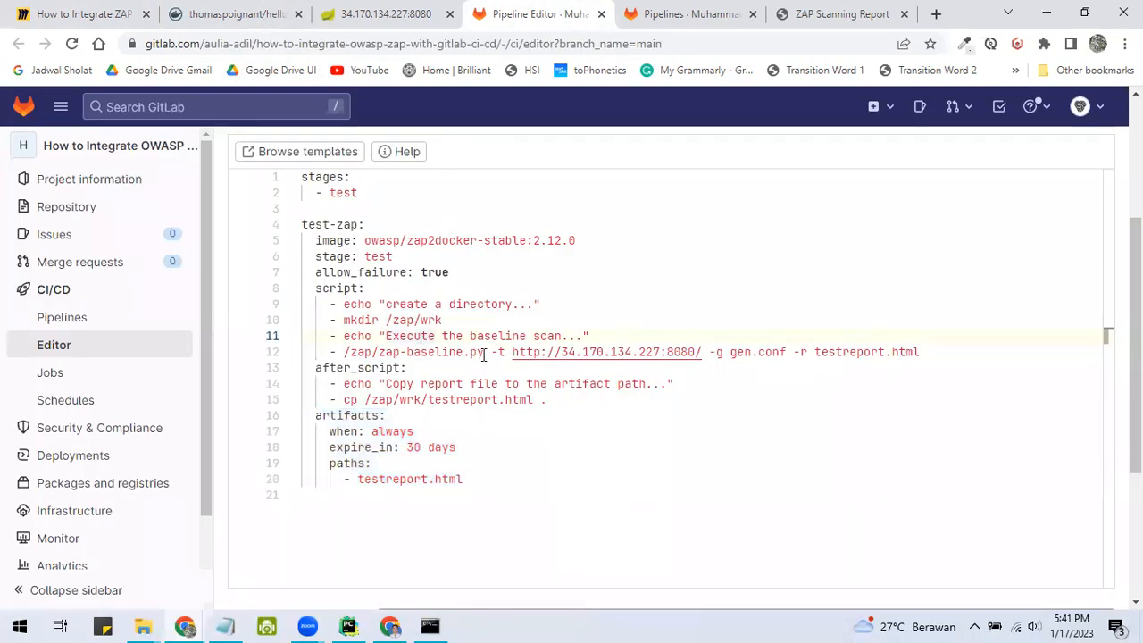
{"action": "double_click", "coordinate": [428, 349]}
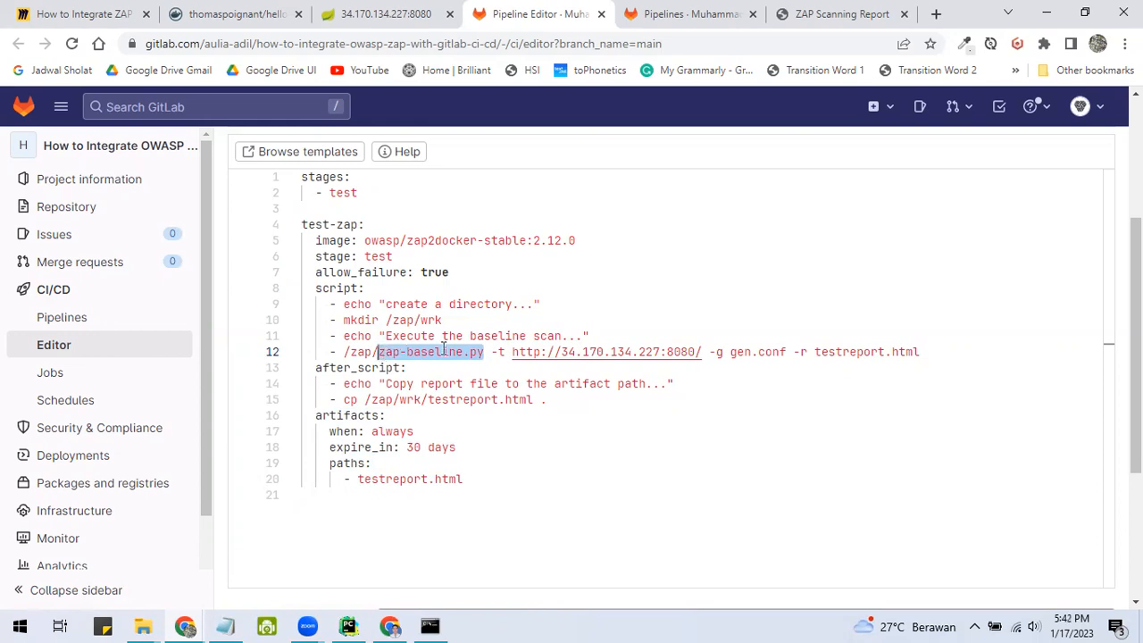
{"action": "mouse_move", "coordinate": [489, 350]}
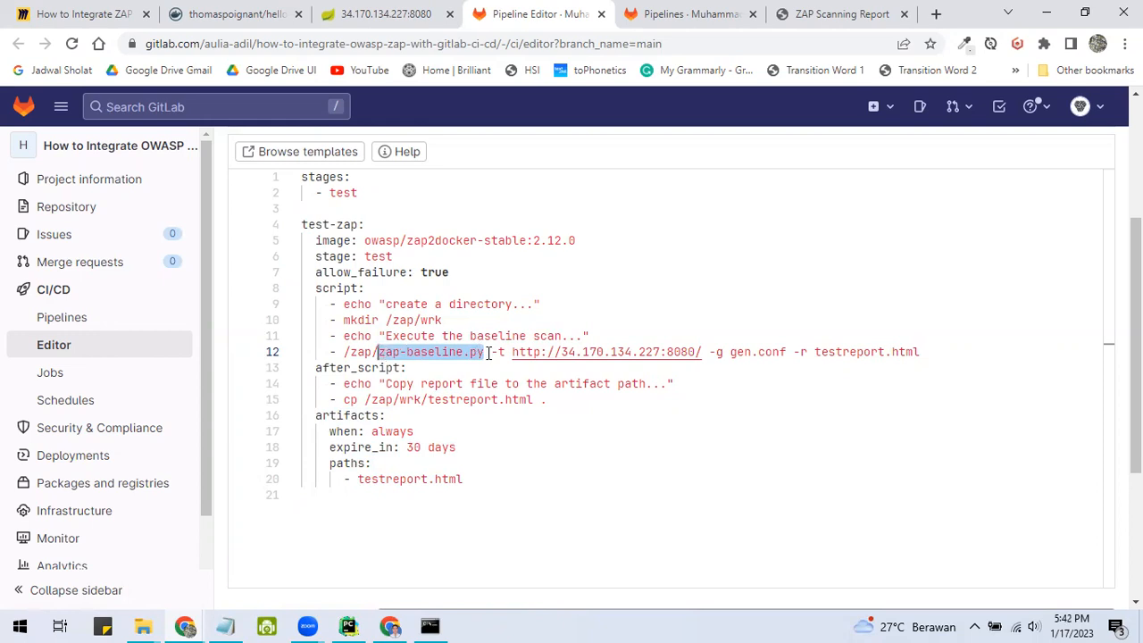
{"action": "left_click", "coordinate": [507, 350]}
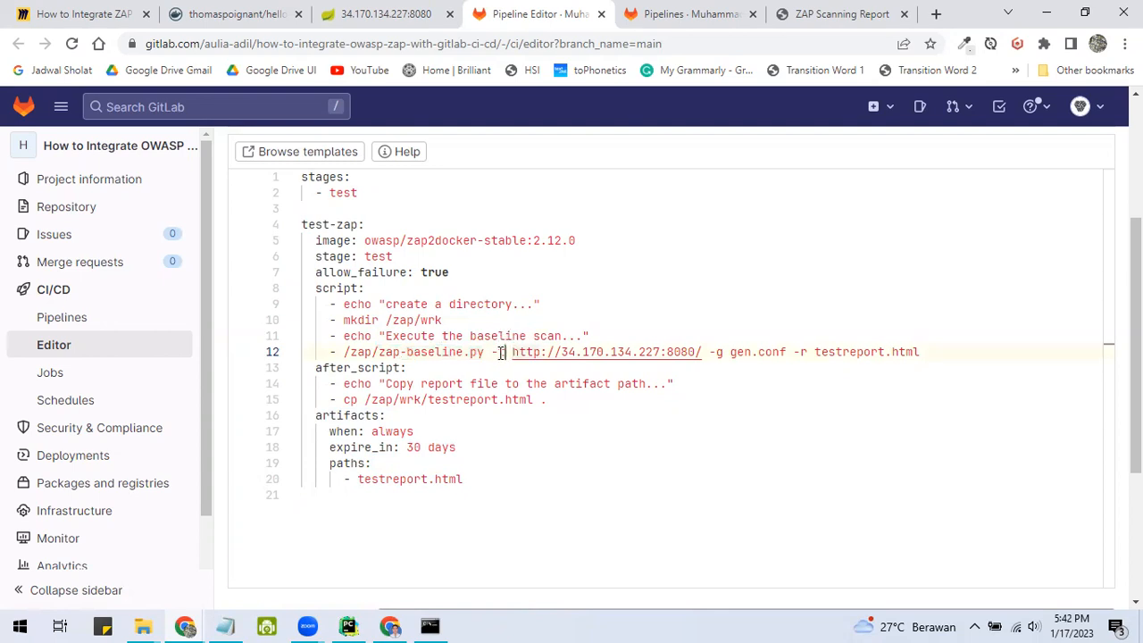
{"action": "mouse_move", "coordinate": [544, 350]}
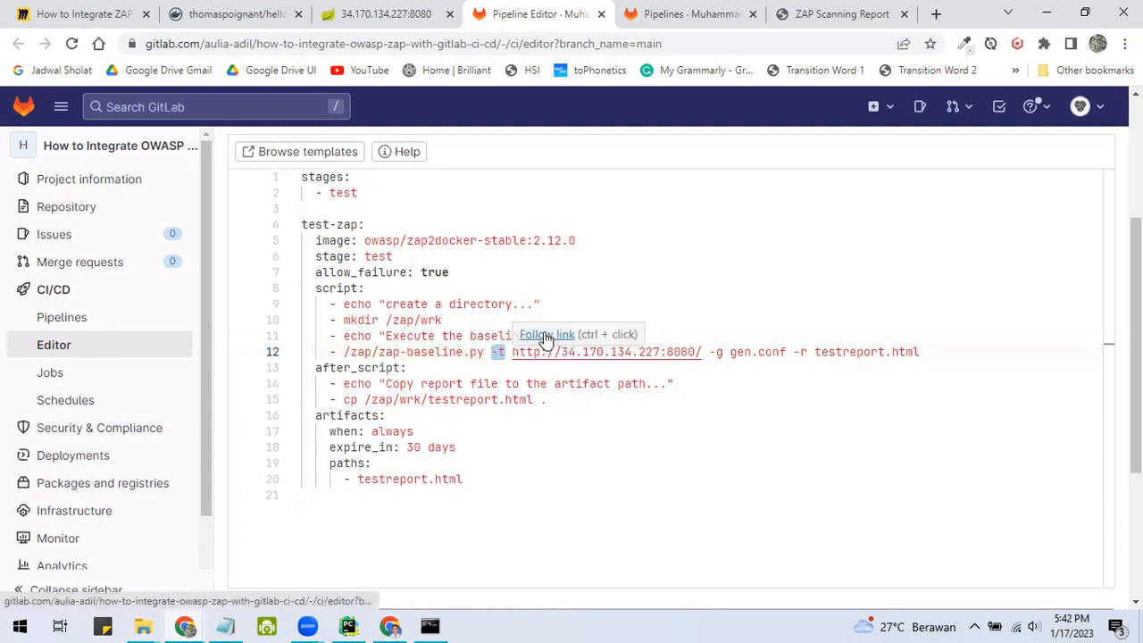
{"action": "mouse_move", "coordinate": [703, 361]}
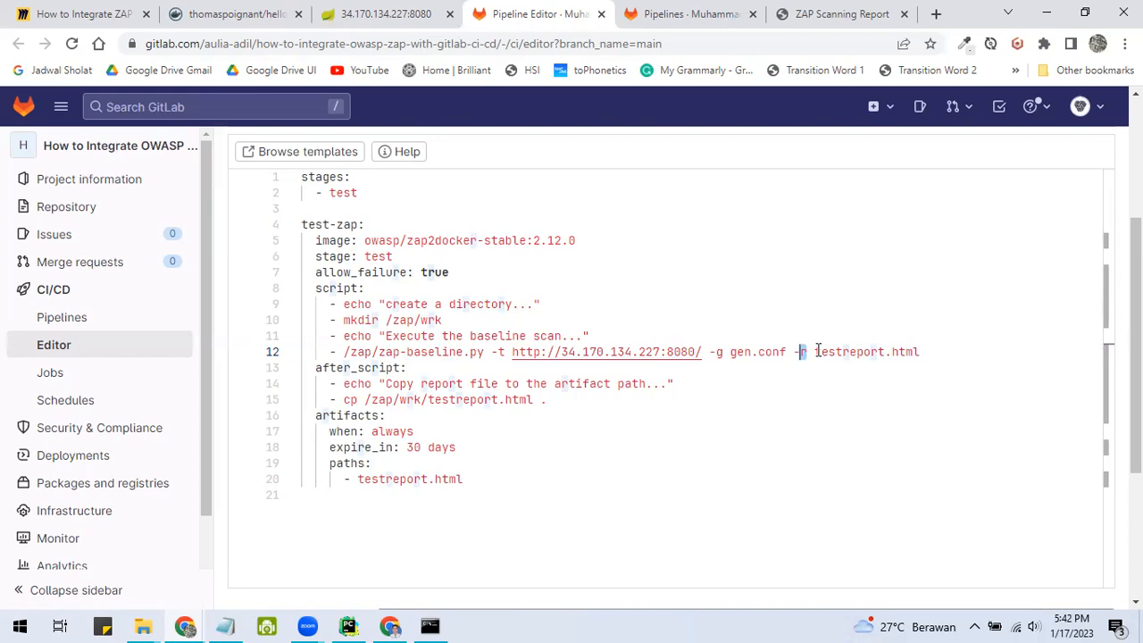
{"action": "mouse_move", "coordinate": [807, 357]}
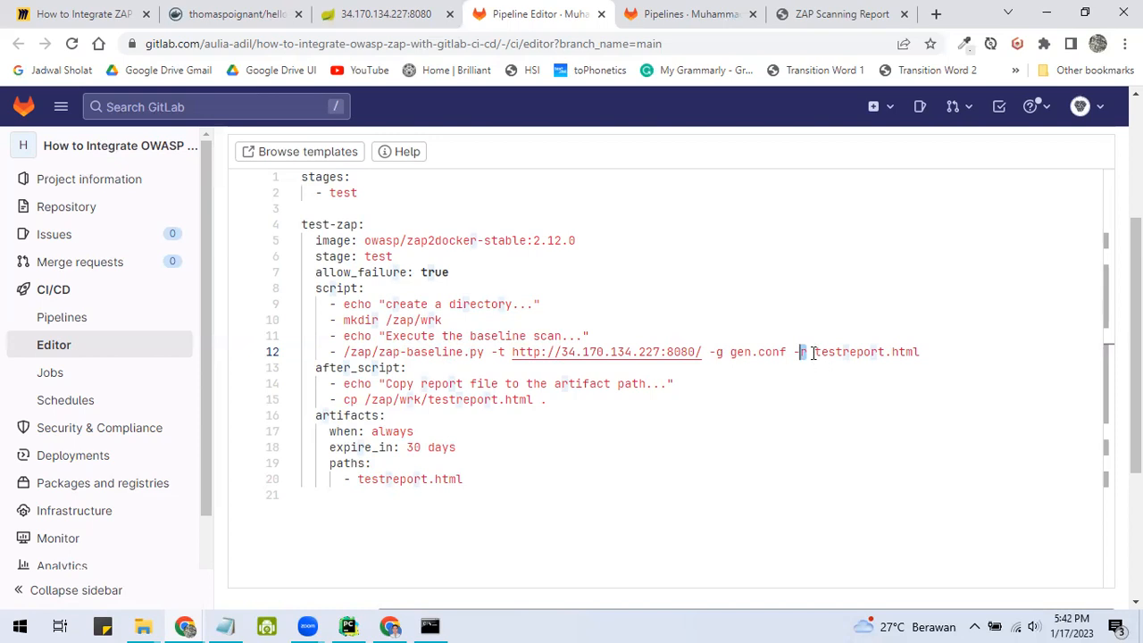
{"action": "double_click", "coordinate": [866, 352]}
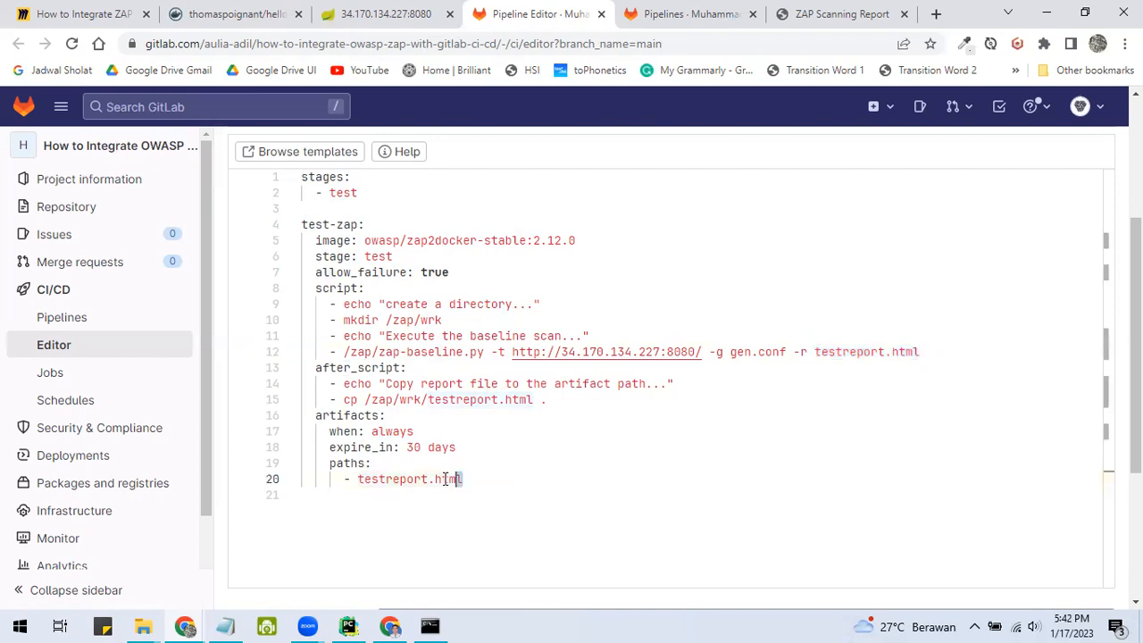
{"action": "double_click", "coordinate": [411, 479]}
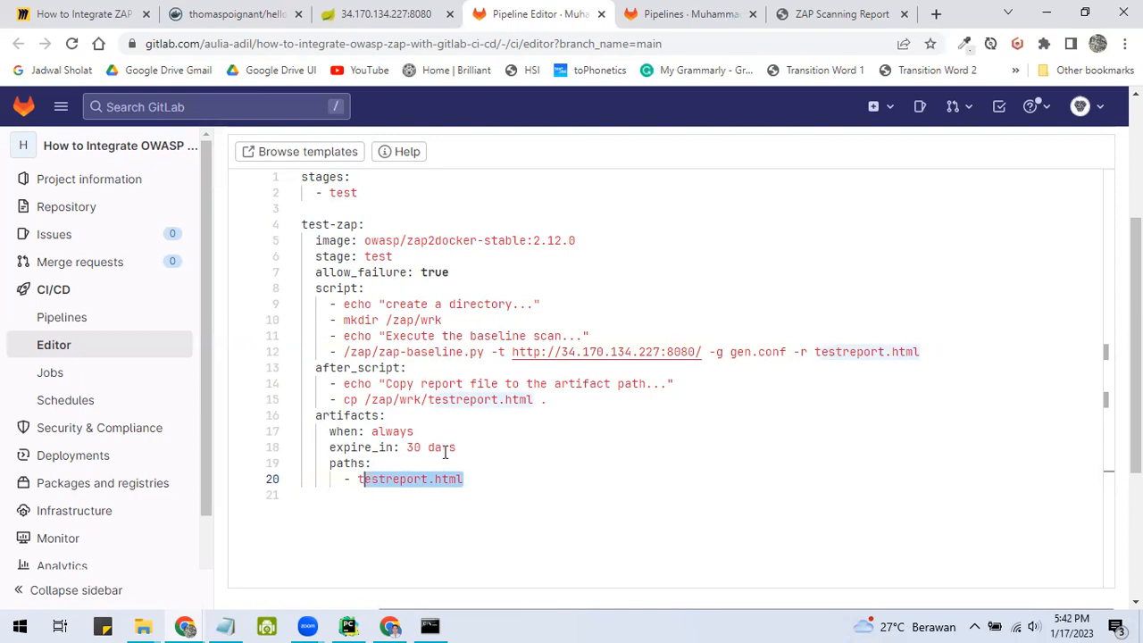
{"action": "mouse_move", "coordinate": [564, 361]}
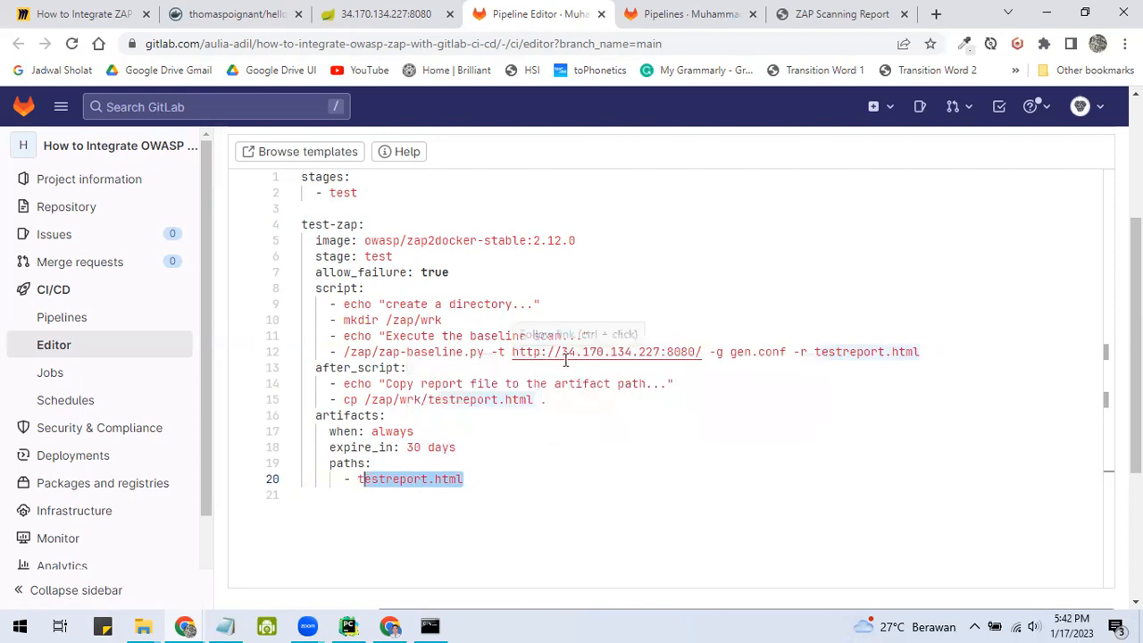
Step: Commit the edited .gitlab-ci.yml to main with the default commit message
{"action": "scroll", "scroll_direction": "down", "scroll_amount": 3}
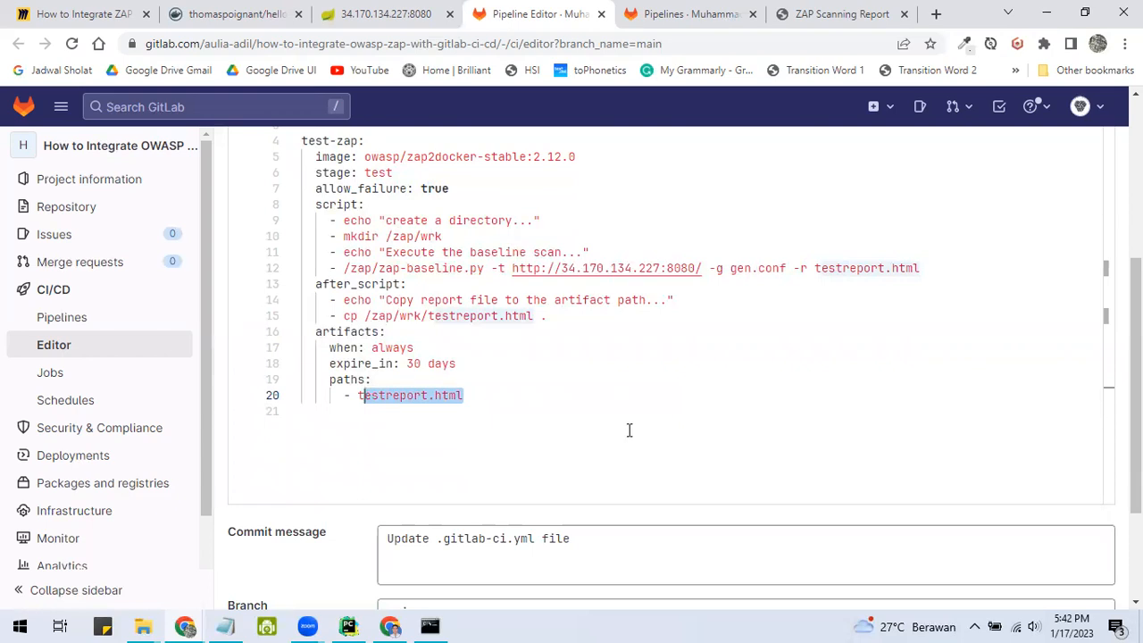
{"action": "scroll", "scroll_direction": "down", "scroll_amount": 3}
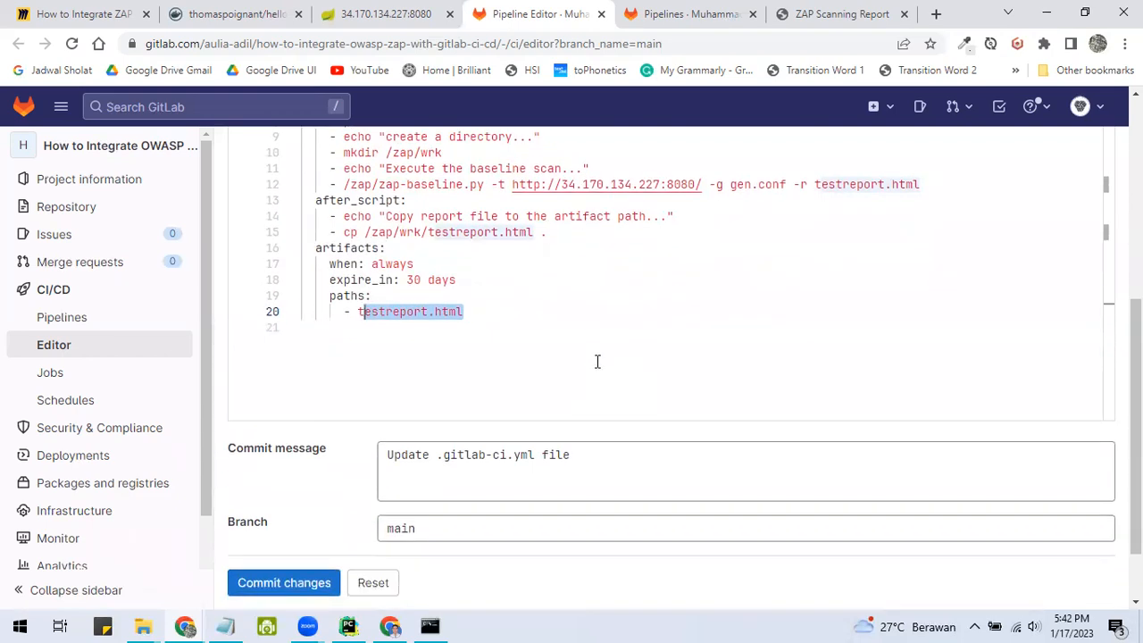
{"action": "scroll", "scroll_direction": "up", "scroll_amount": 3}
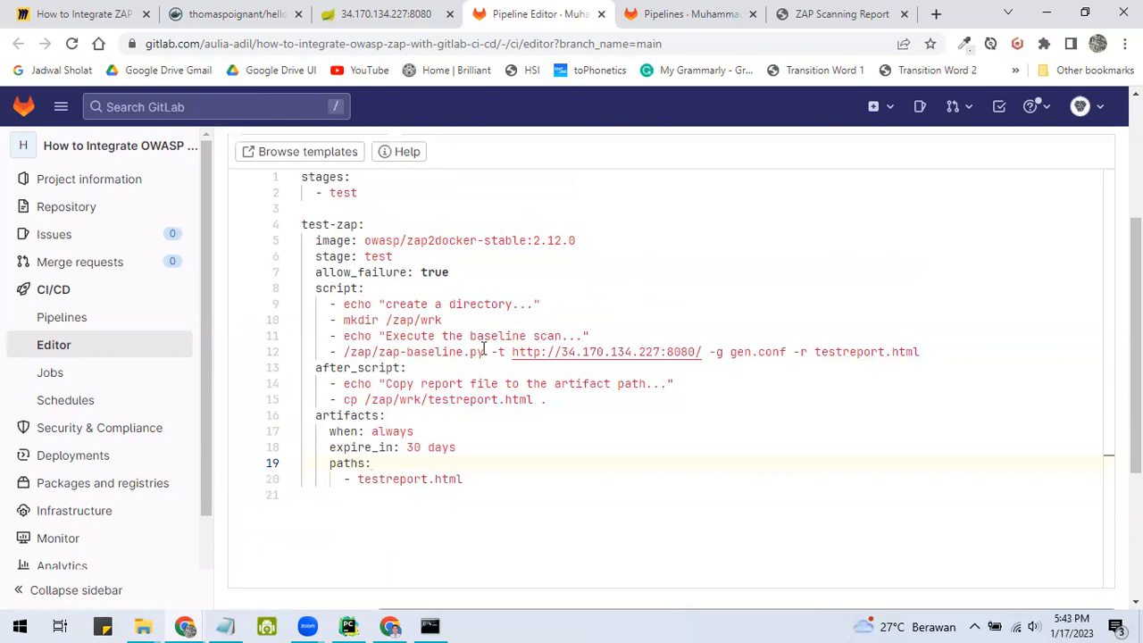
{"action": "scroll", "scroll_direction": "down", "scroll_amount": 3}
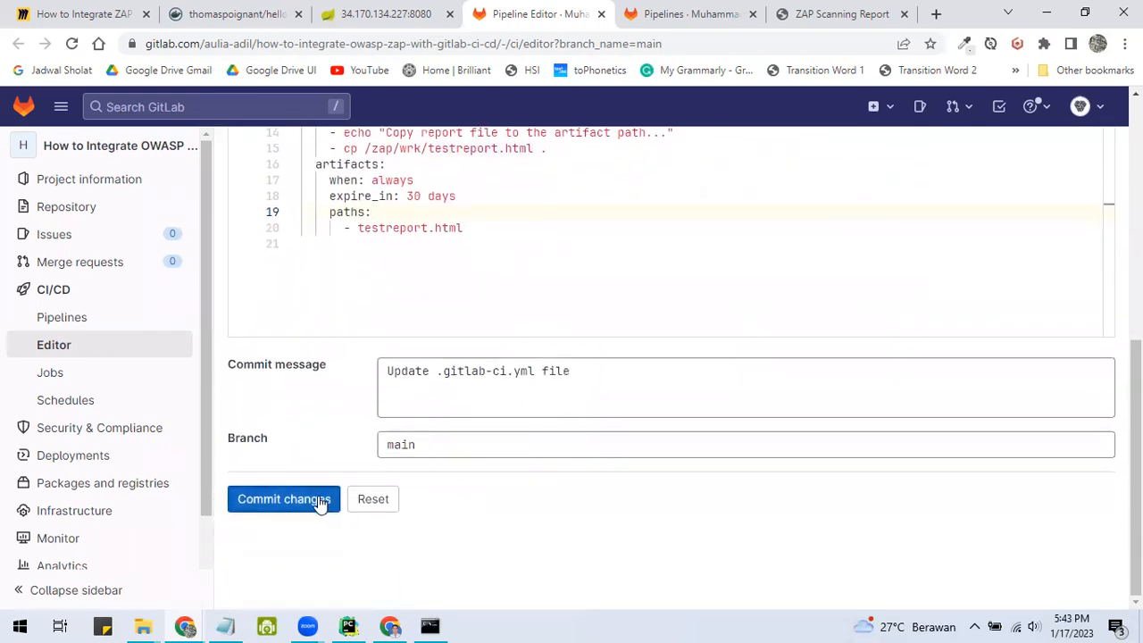
{"action": "left_click", "coordinate": [284, 498]}
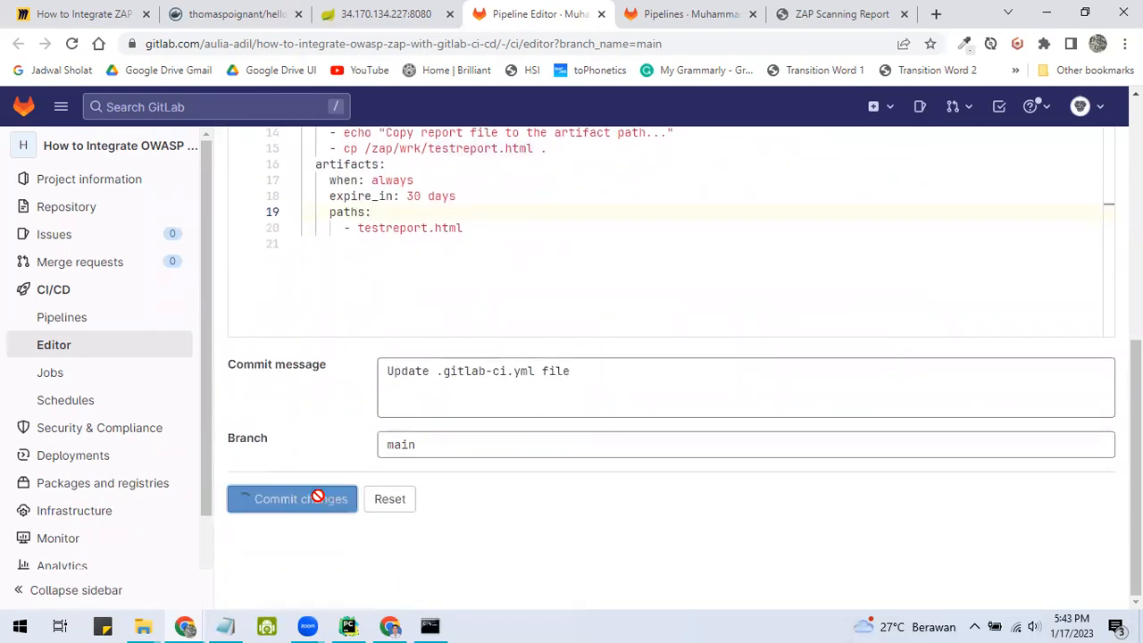
{"action": "left_click", "coordinate": [291, 498]}
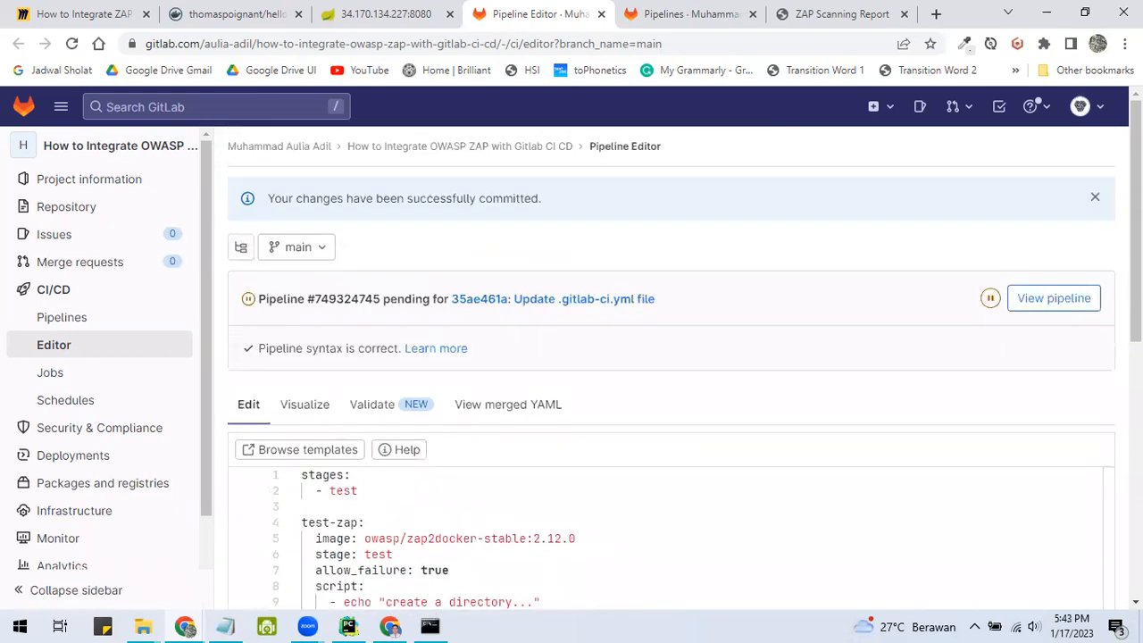
{"action": "mouse_move", "coordinate": [421, 218]}
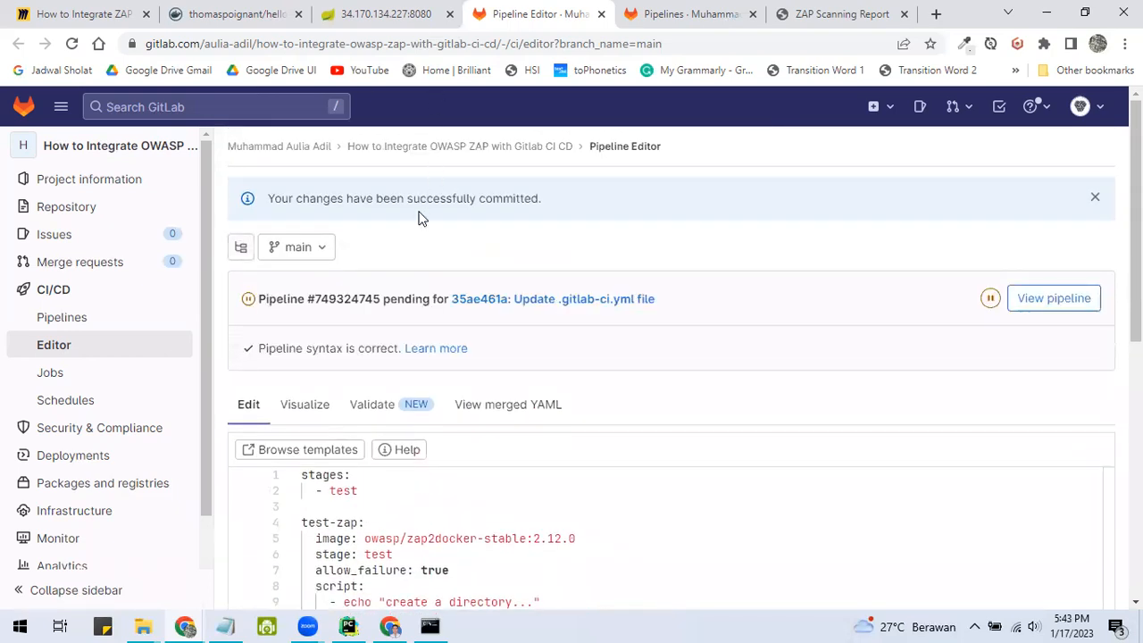
{"action": "mouse_move", "coordinate": [687, 15]}
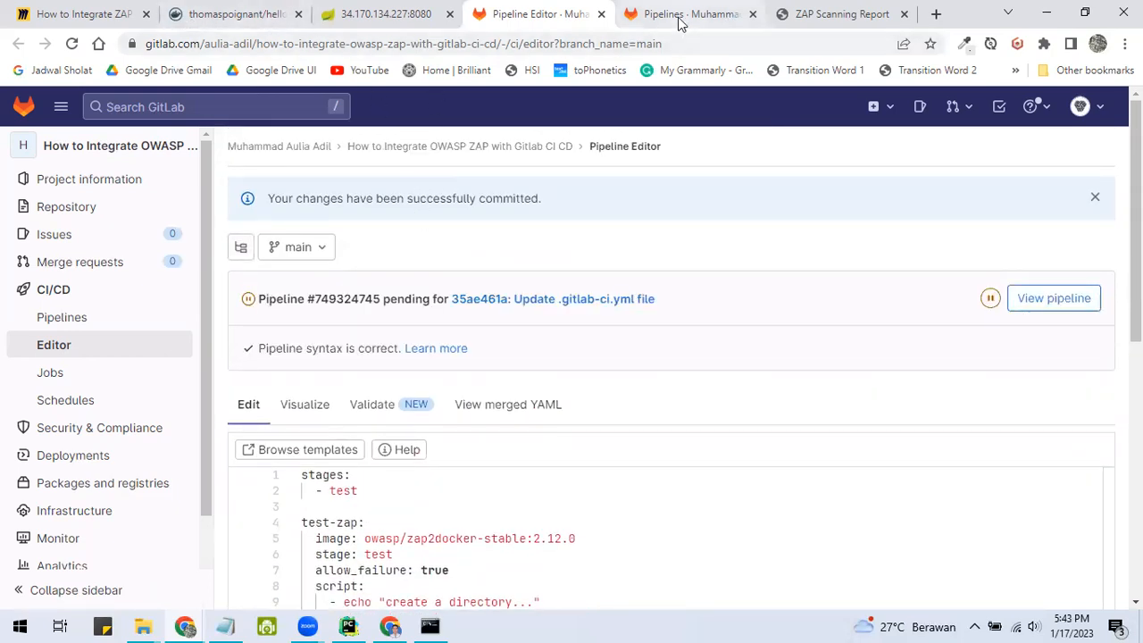
Step: Show the pipelines list with the new run and check an earlier pipeline's duration and artifact downloads
{"action": "left_click", "coordinate": [60, 318]}
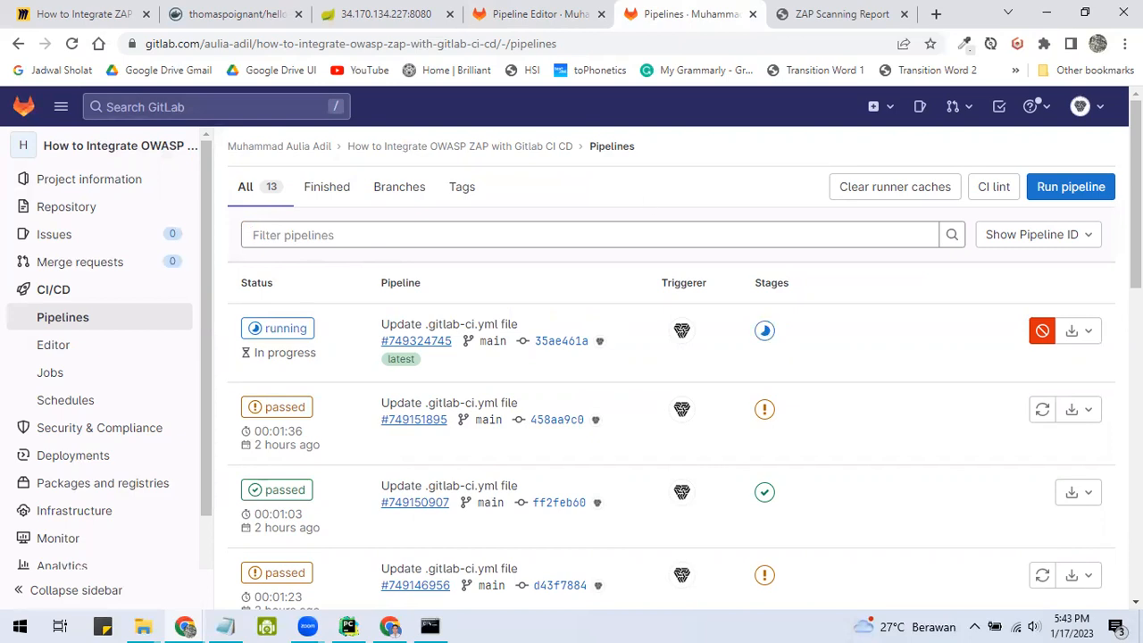
{"action": "mouse_move", "coordinate": [828, 300]}
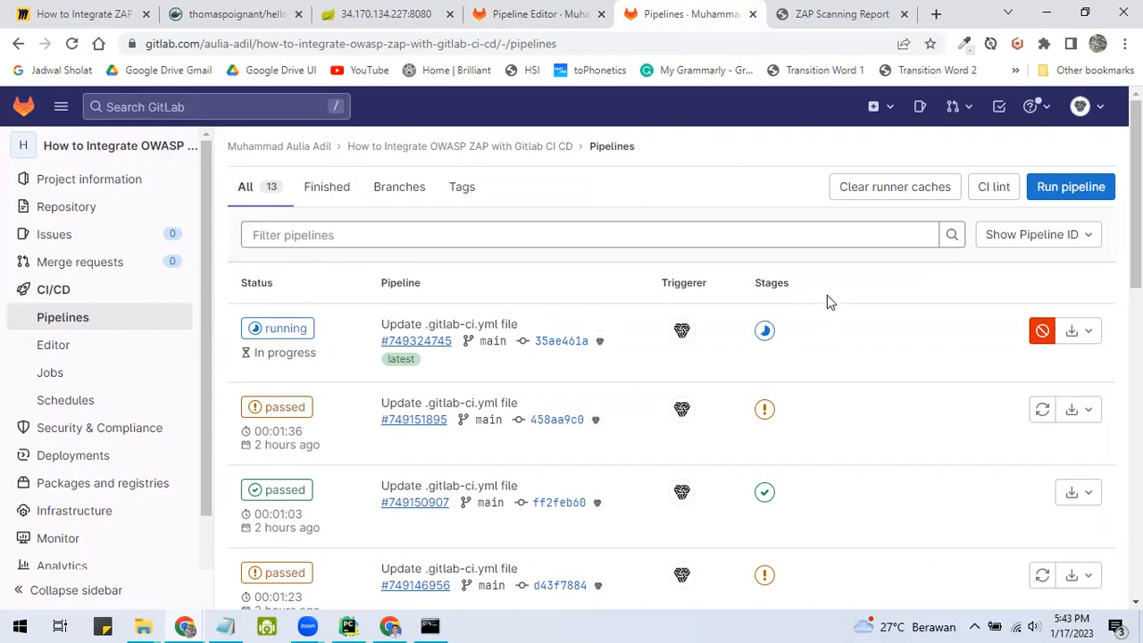
{"action": "double_click", "coordinate": [278, 430]}
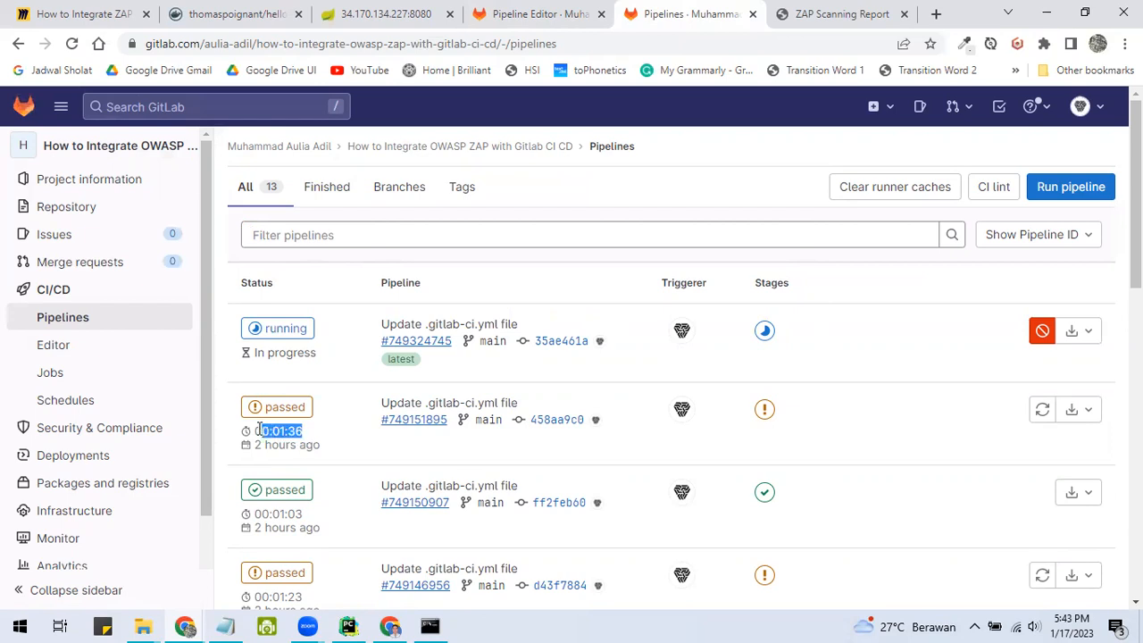
{"action": "mouse_move", "coordinate": [471, 275]}
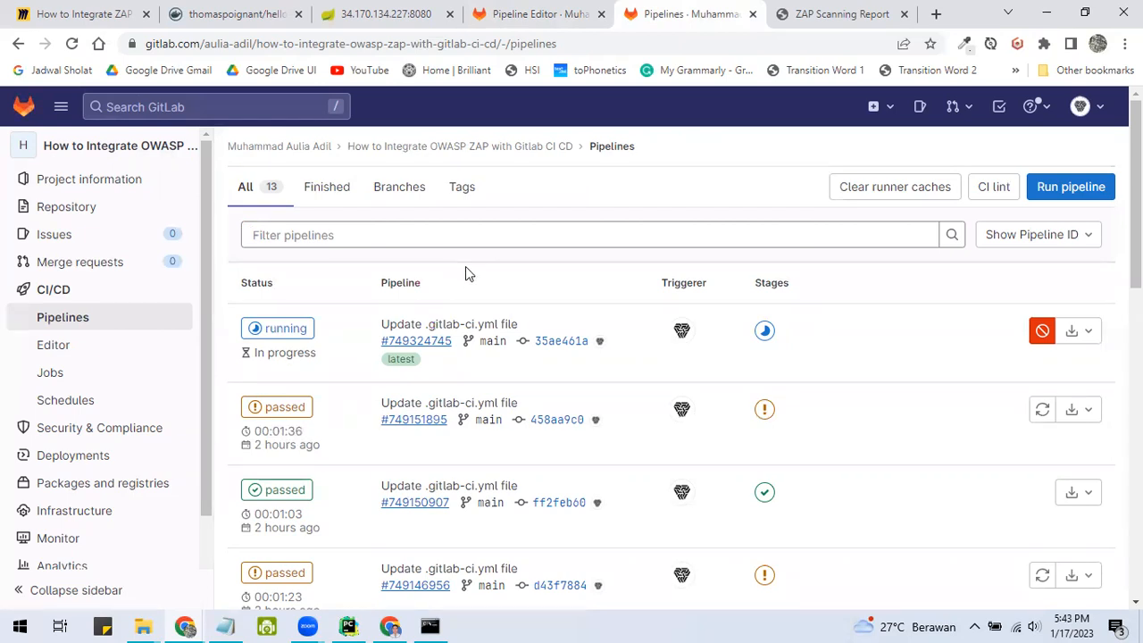
{"action": "mouse_move", "coordinate": [957, 397]}
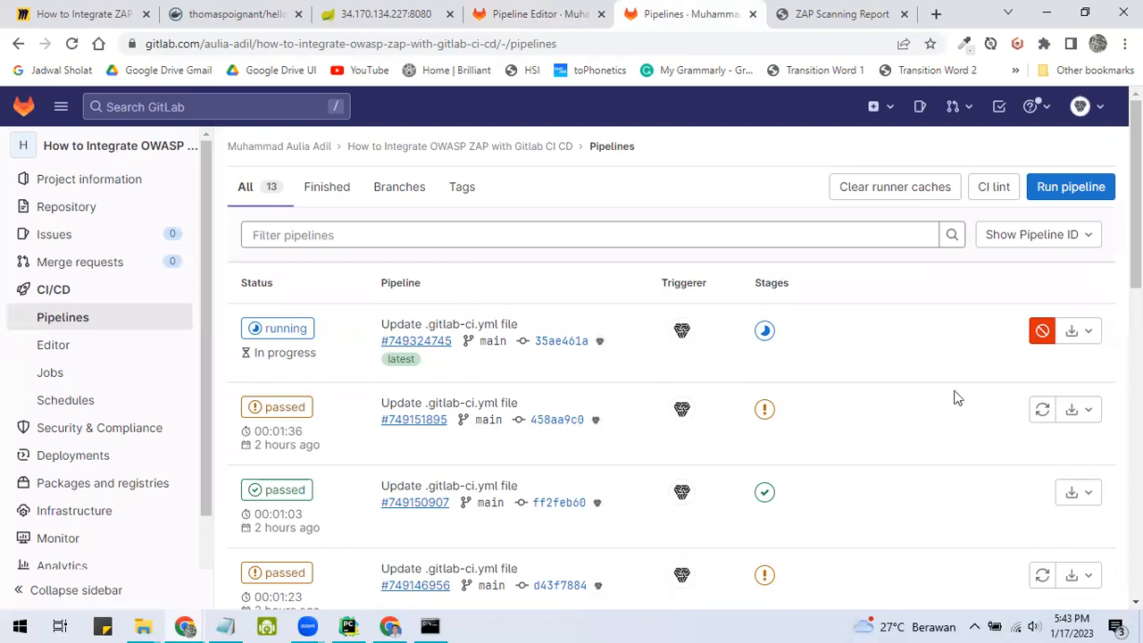
{"action": "left_click", "coordinate": [1071, 409]}
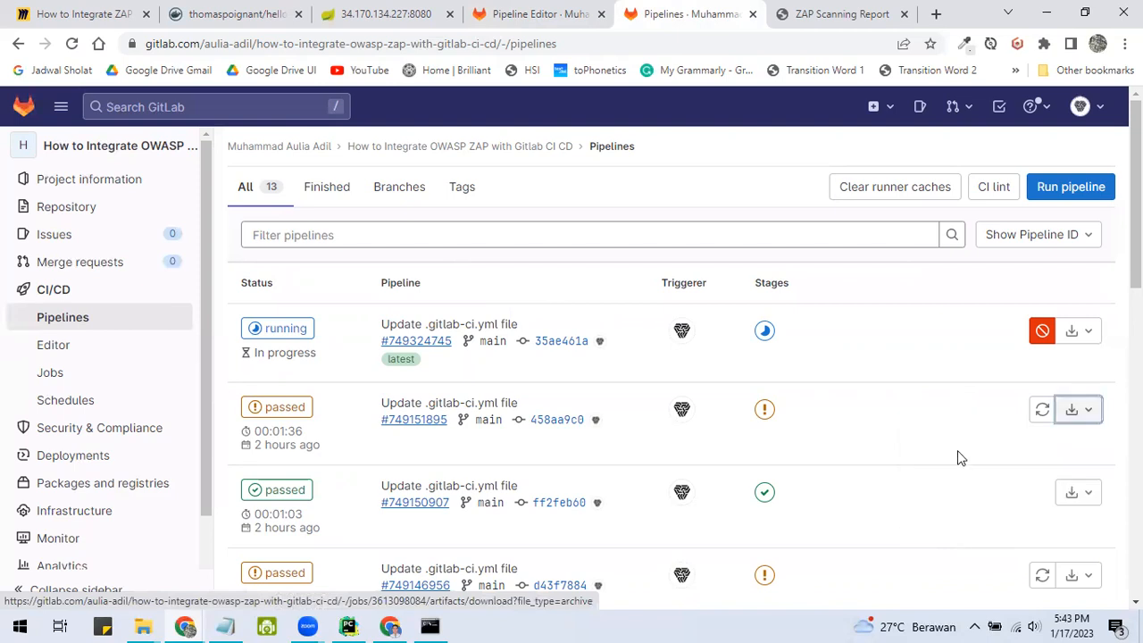
{"action": "left_click", "coordinate": [1071, 409]}
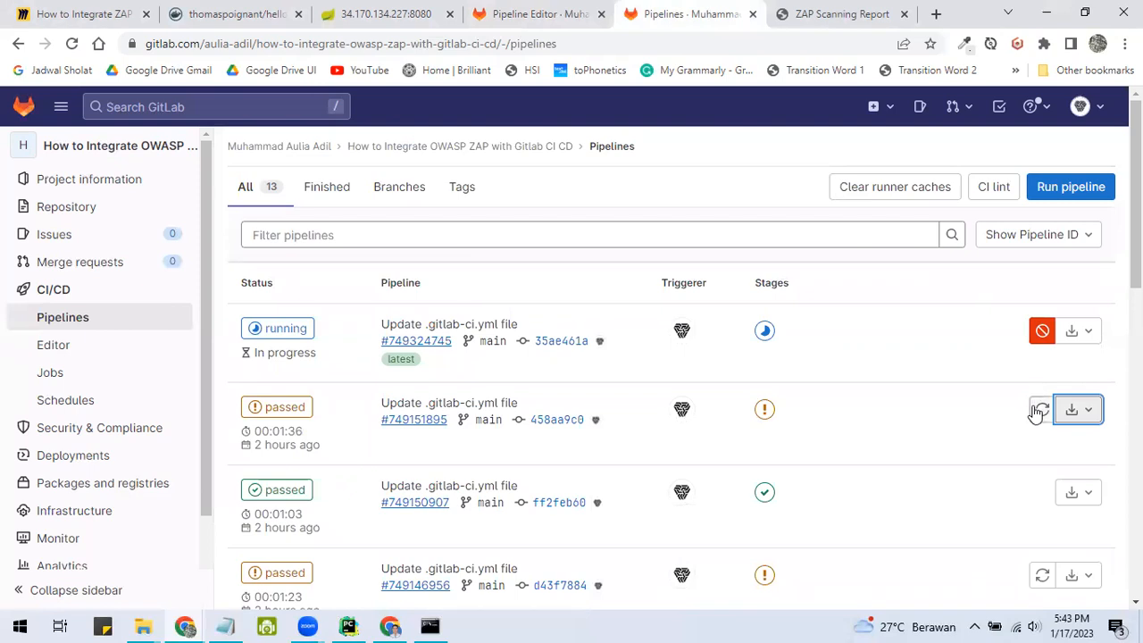
{"action": "mouse_move", "coordinate": [1035, 409]}
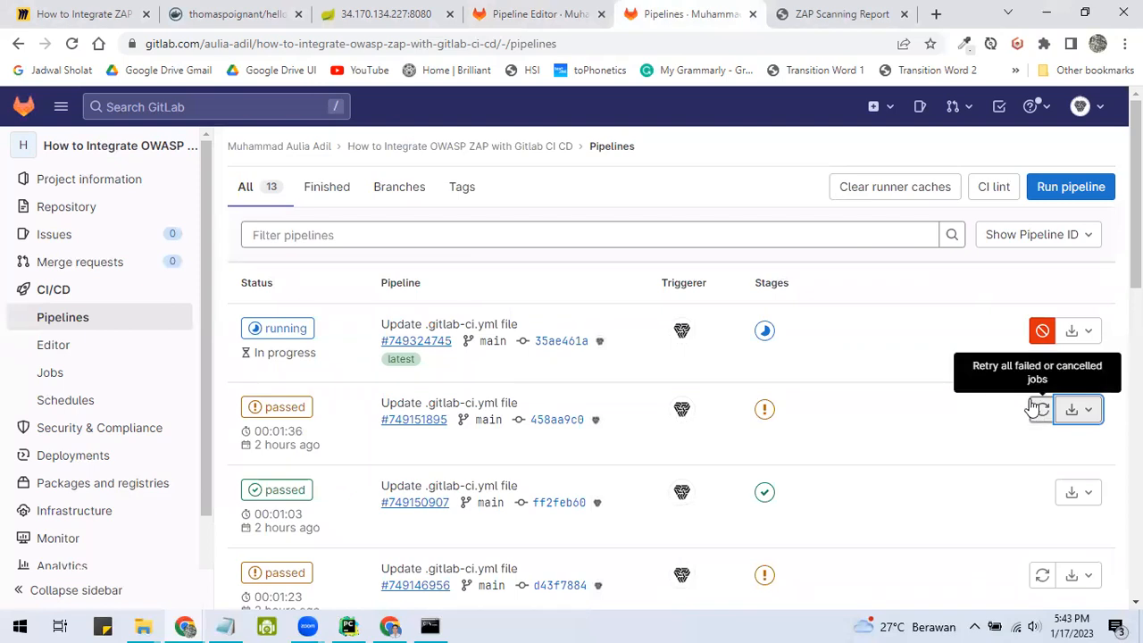
{"action": "mouse_move", "coordinate": [1007, 397]}
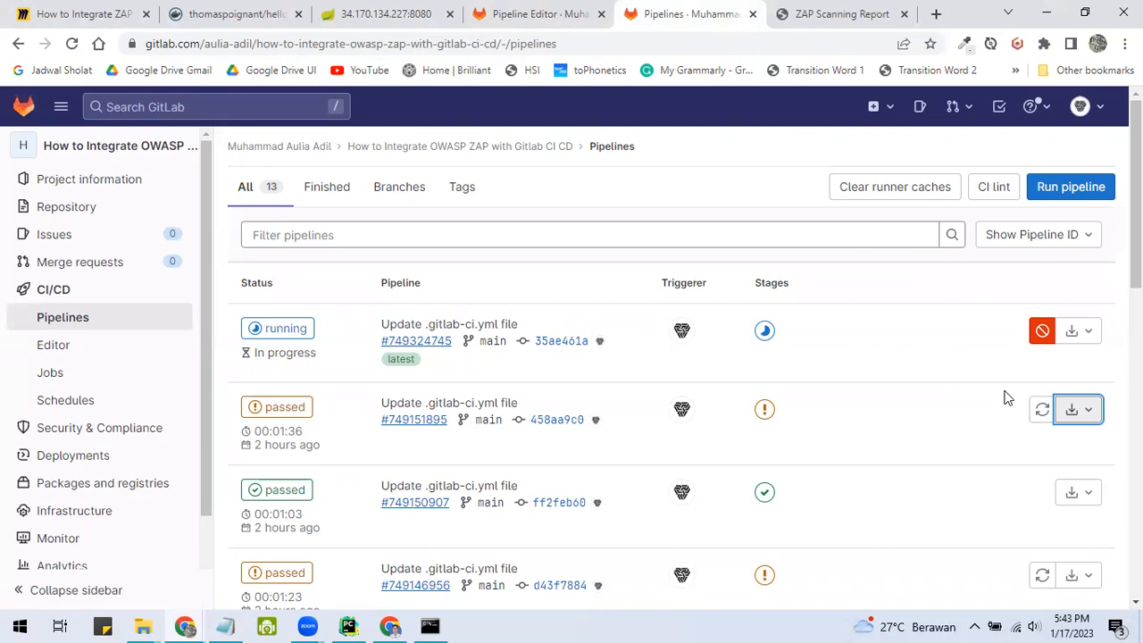
{"action": "mouse_move", "coordinate": [460, 86]}
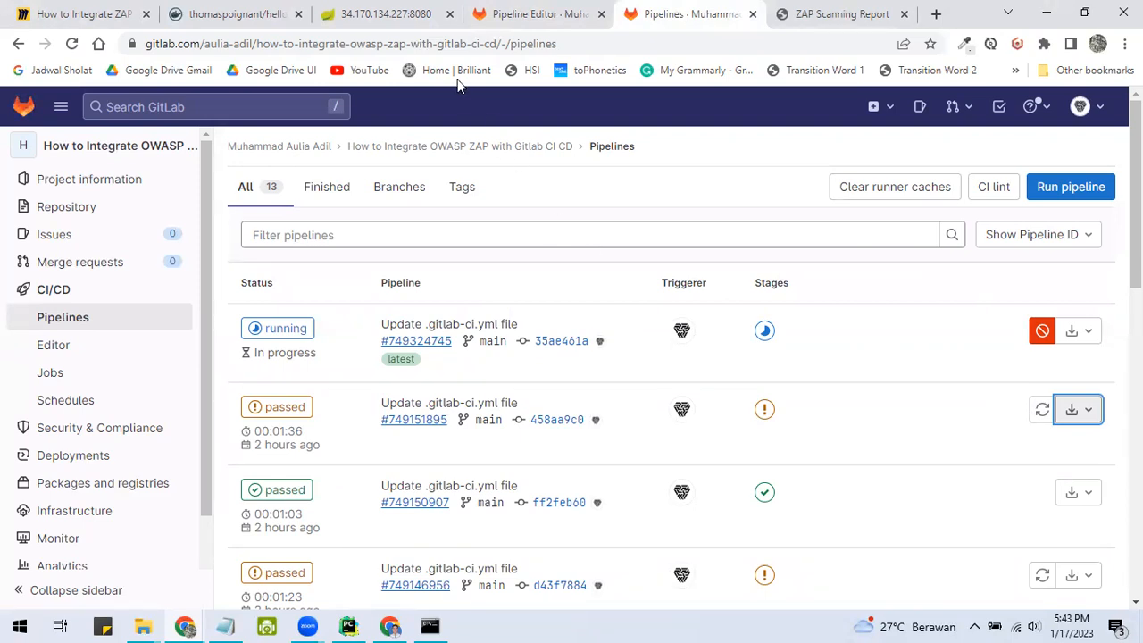
Step: Review the ZAP Scanning Report's alert summary and details, then return to the Pipelines list
{"action": "left_click", "coordinate": [839, 15]}
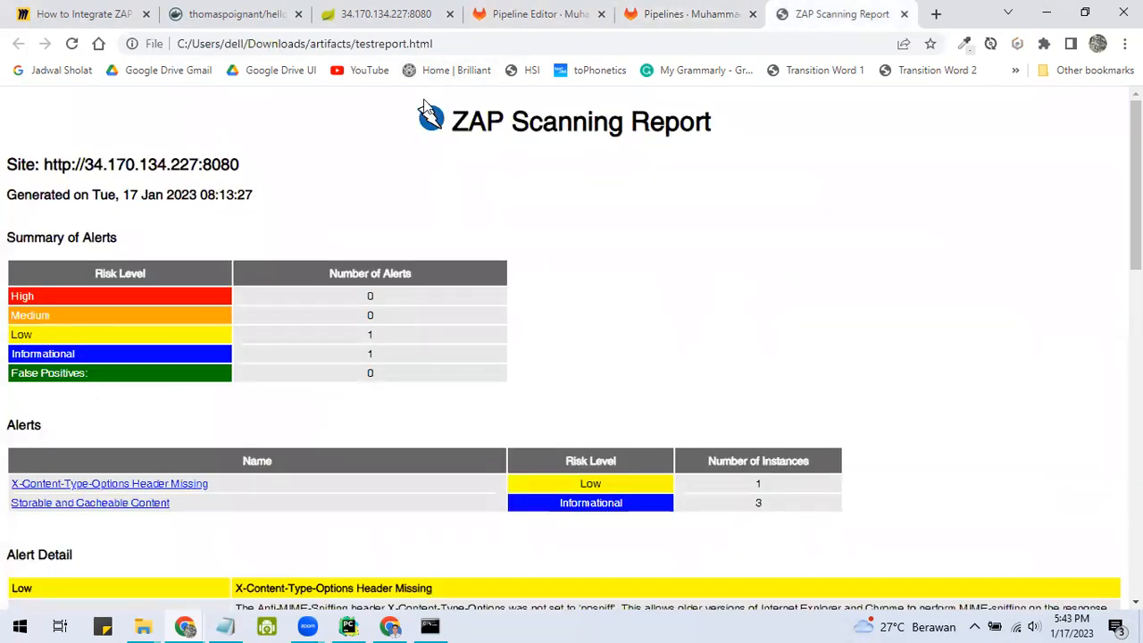
{"action": "mouse_move", "coordinate": [504, 246]}
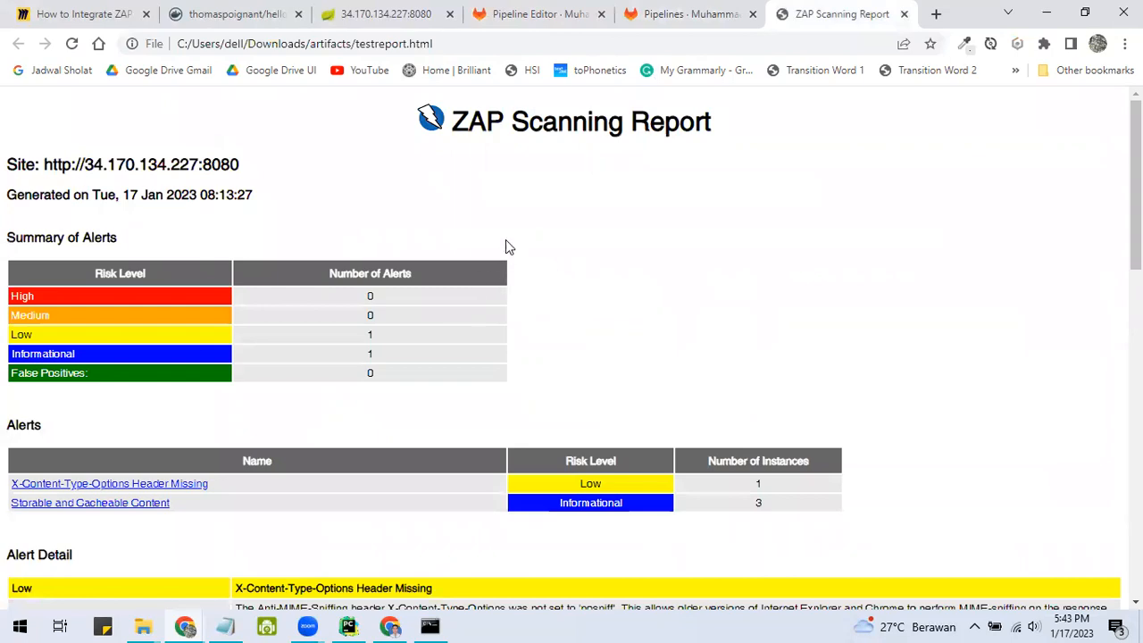
{"action": "scroll", "scroll_direction": "down", "scroll_amount": 3}
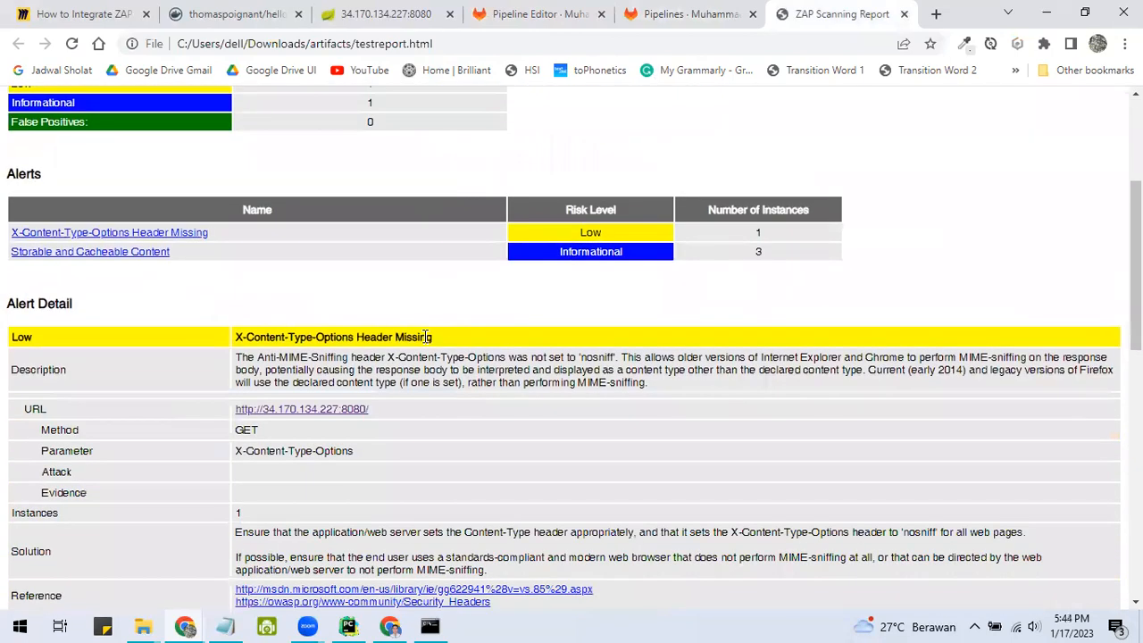
{"action": "scroll", "scroll_direction": "down", "scroll_amount": 3}
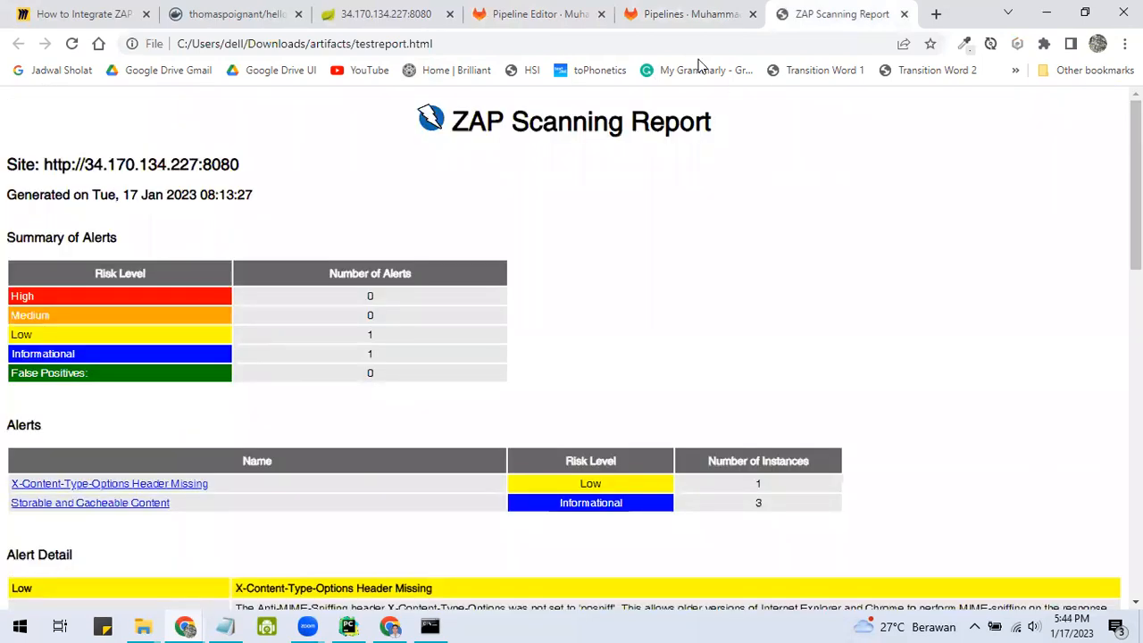
{"action": "left_click", "coordinate": [687, 15]}
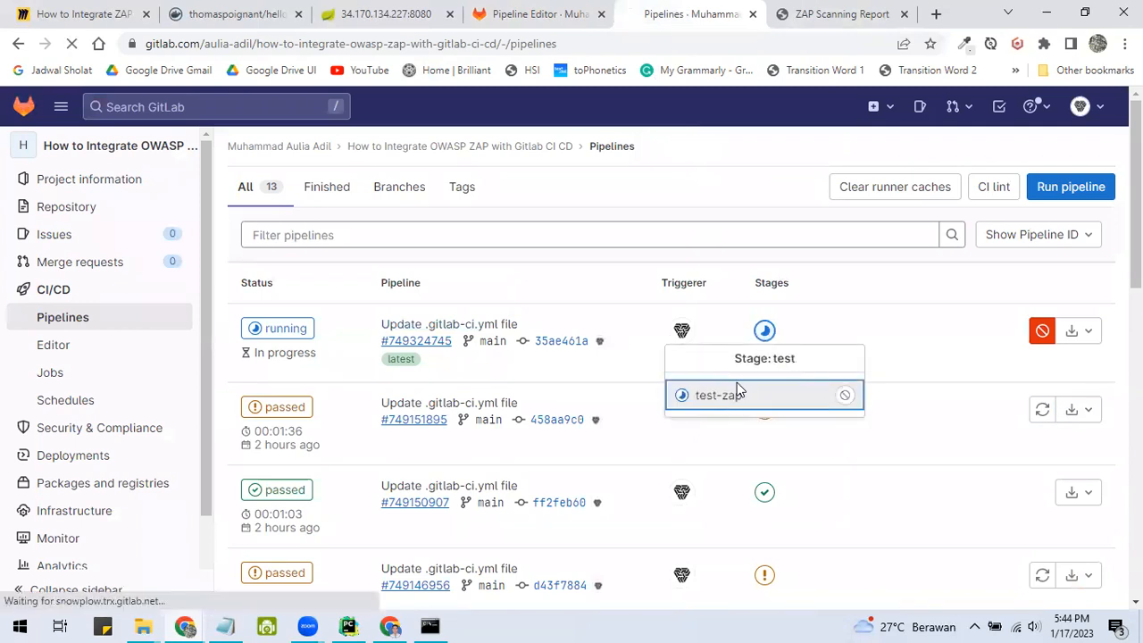
Step: Open the running test-zap job's log and reload it to follow the baseline scan
{"action": "left_click", "coordinate": [717, 395]}
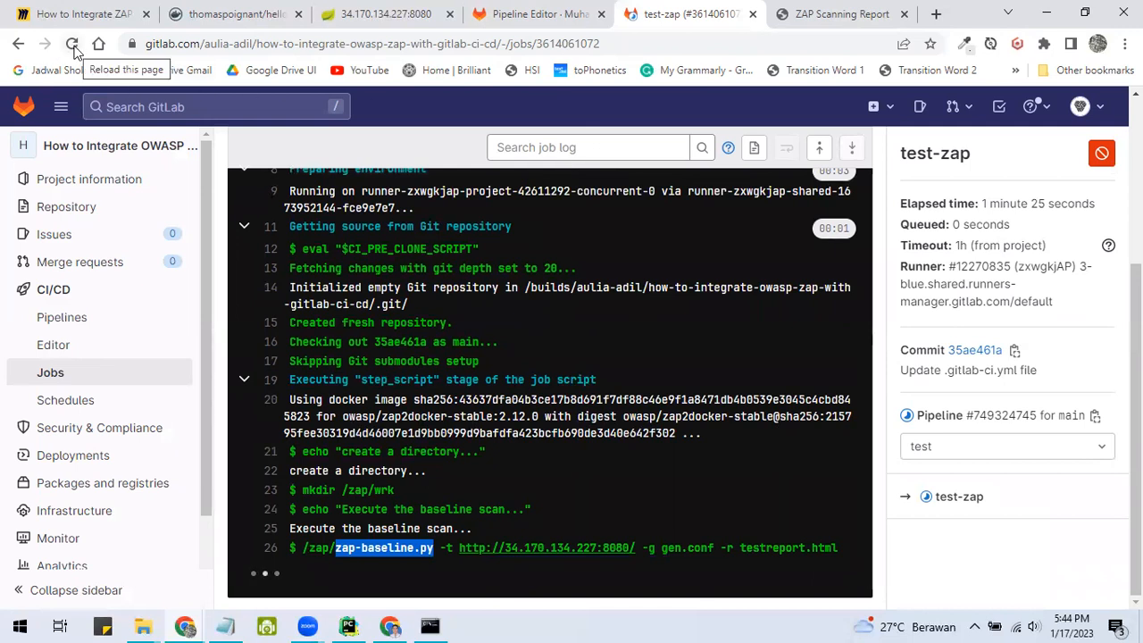
{"action": "left_click", "coordinate": [71, 43]}
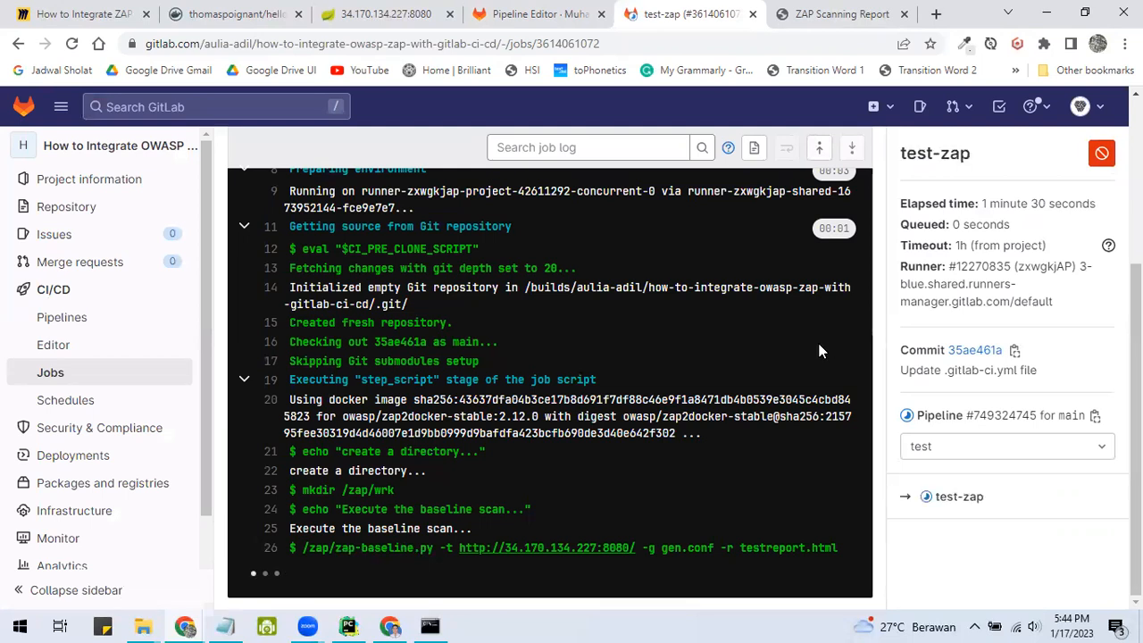
{"action": "mouse_move", "coordinate": [728, 450]}
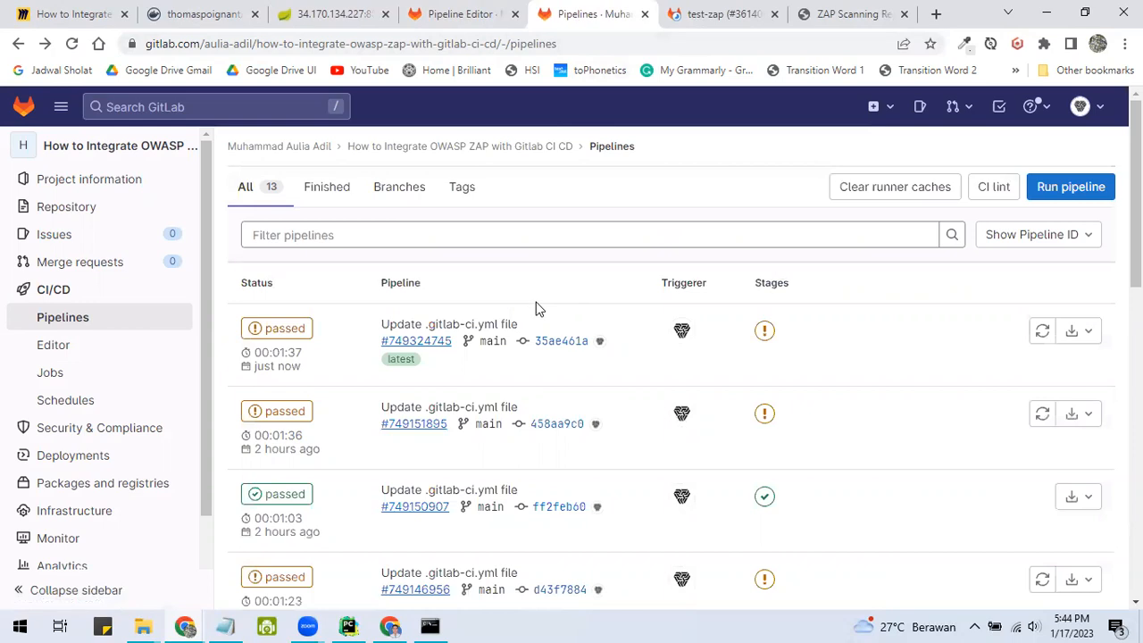
{"action": "mouse_move", "coordinate": [764, 330]}
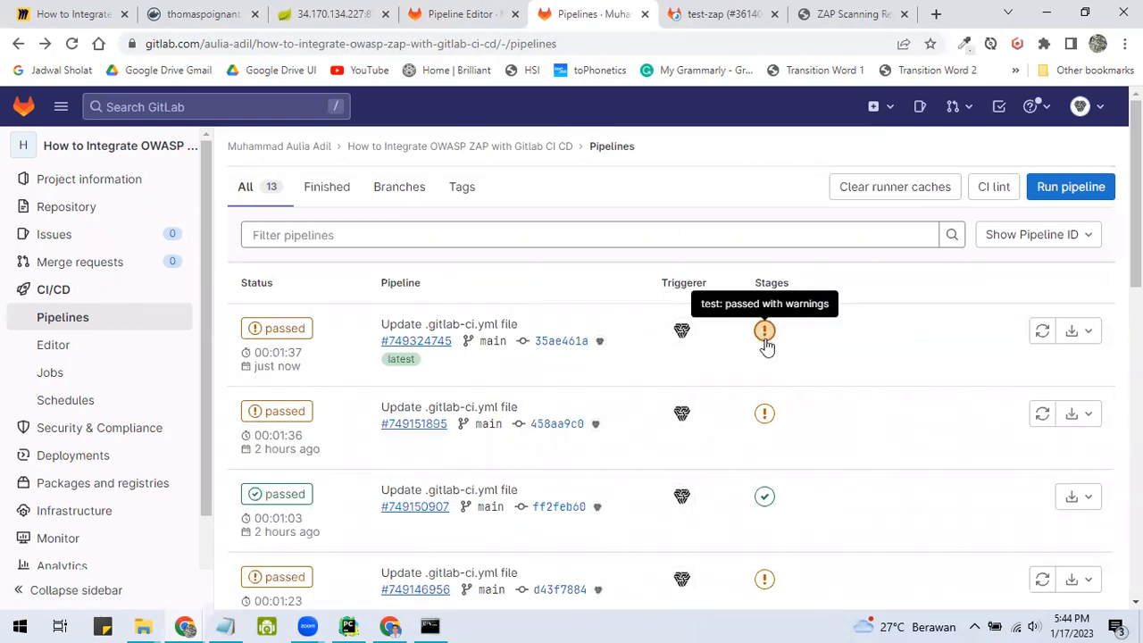
{"action": "mouse_move", "coordinate": [792, 214]}
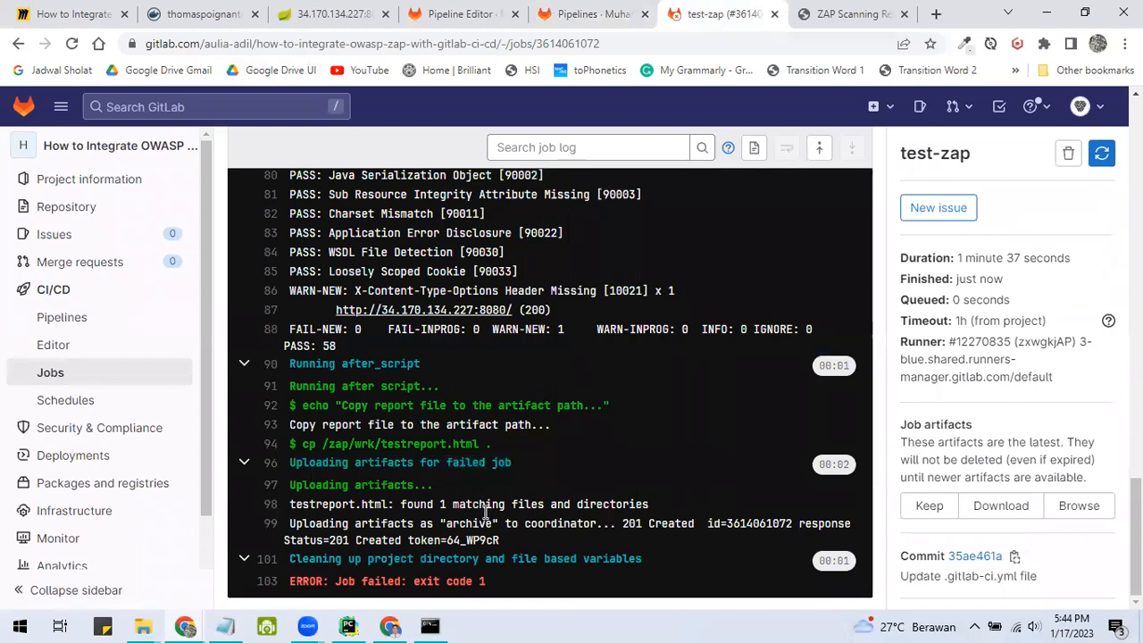
Step: Confirm testreport.html was uploaded in the job log and download the test-zap:archive artifact
{"action": "triple_click", "coordinate": [468, 503]}
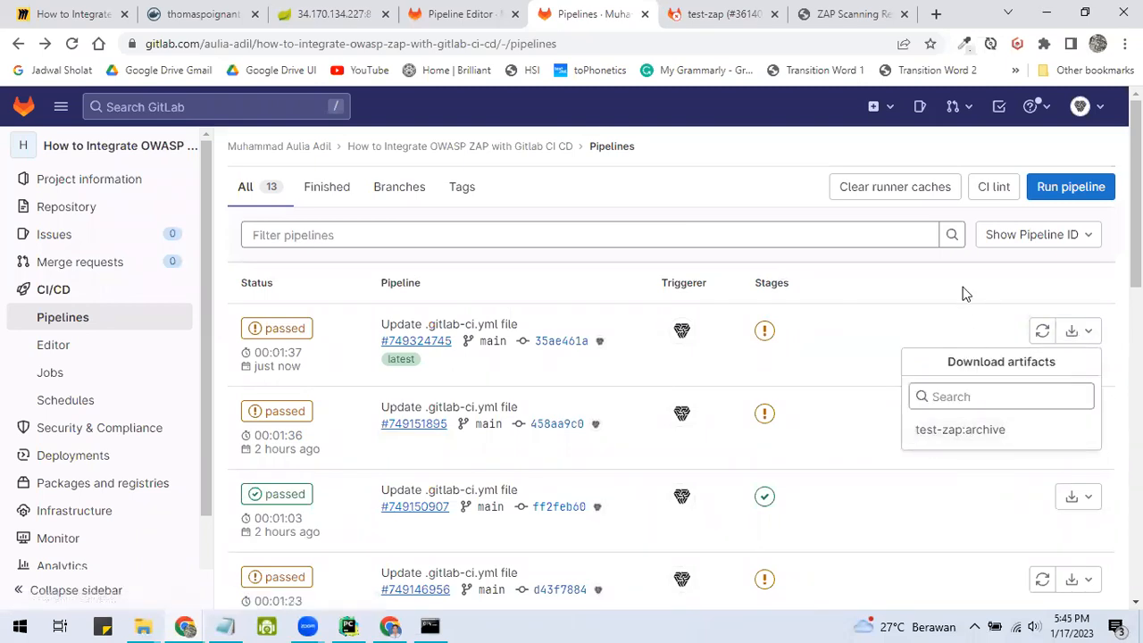
{"action": "left_click", "coordinate": [1071, 412]}
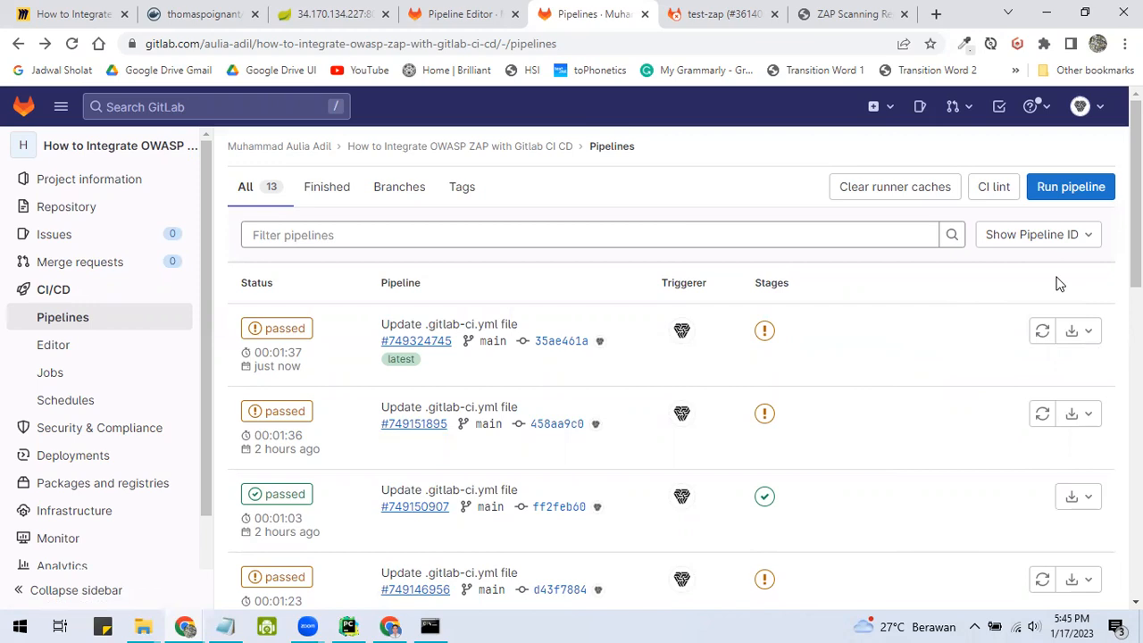
{"action": "mouse_move", "coordinate": [1004, 284]}
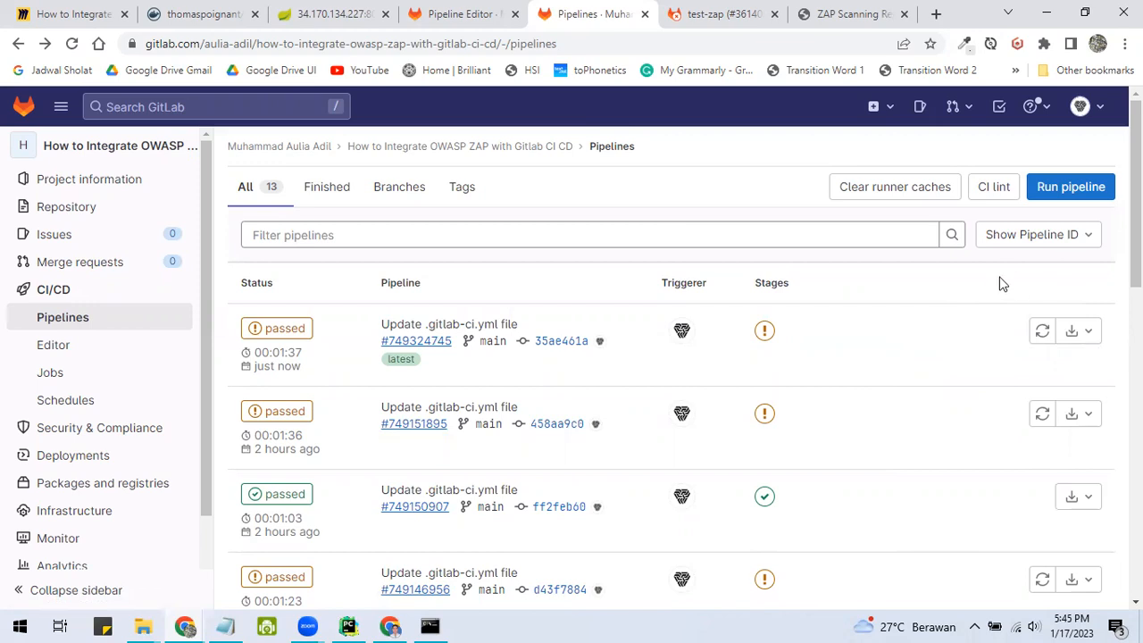
{"action": "mouse_move", "coordinate": [830, 151]}
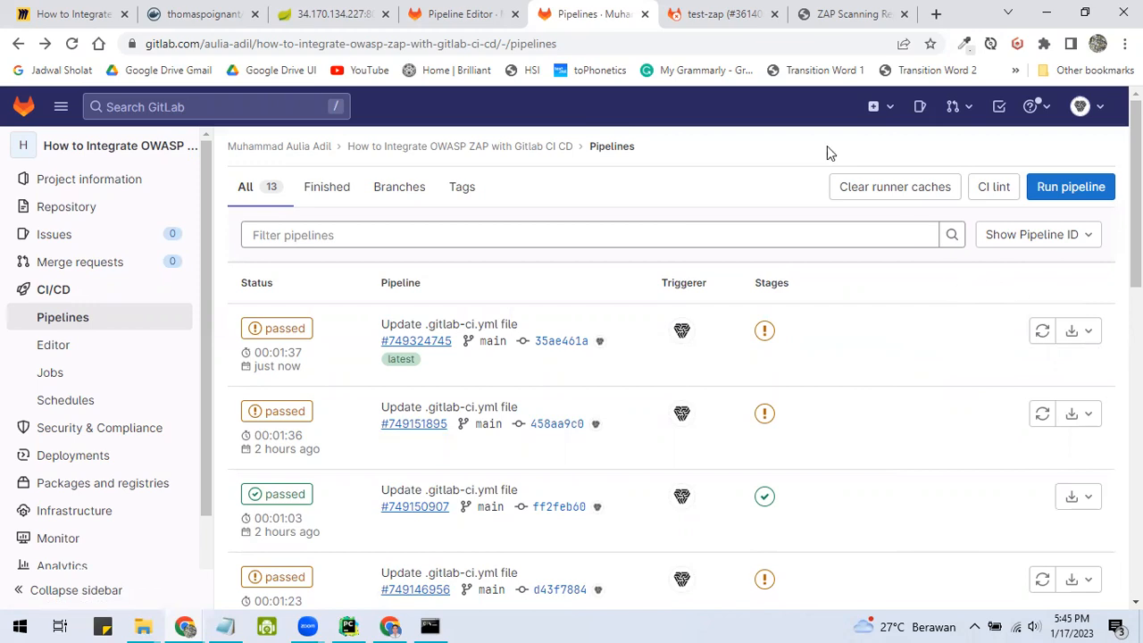